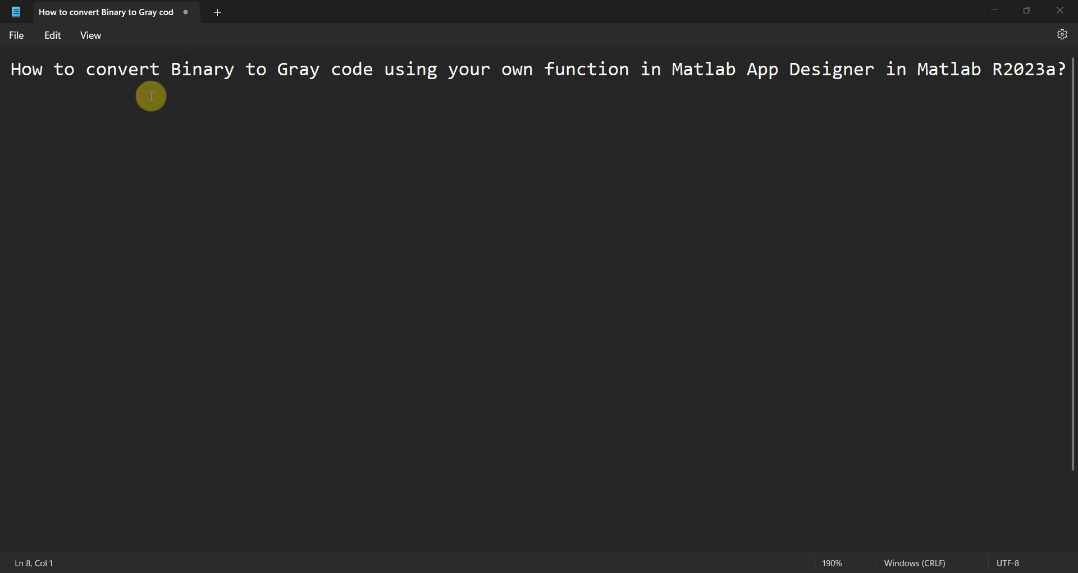
Bring the Gray code article's decimal/binary/Gray table for 0–15 into view
{"action": "double_click", "coordinate": [202, 68]}
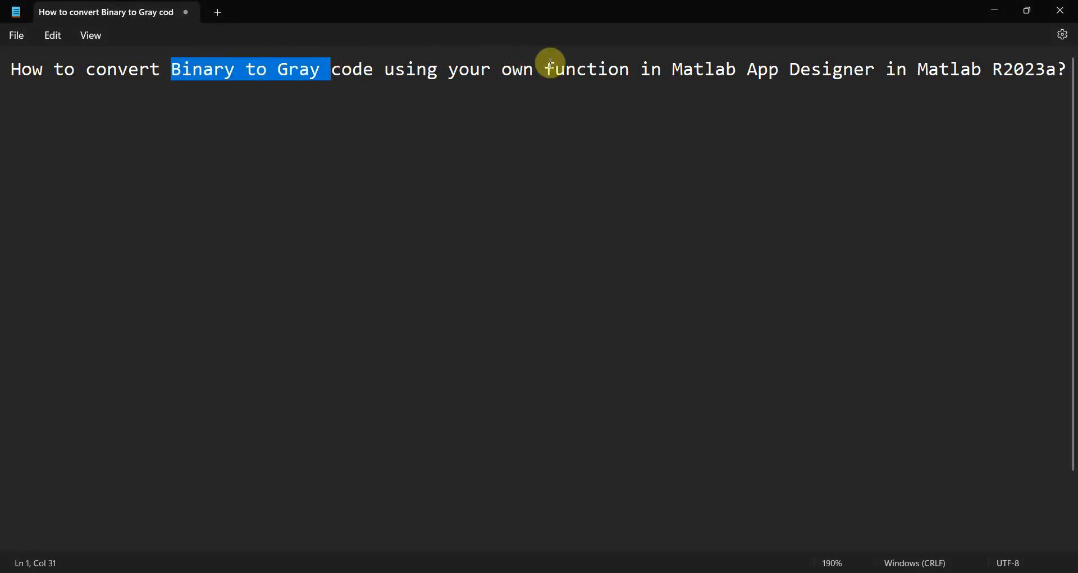
{"action": "mouse_move", "coordinate": [994, 69]}
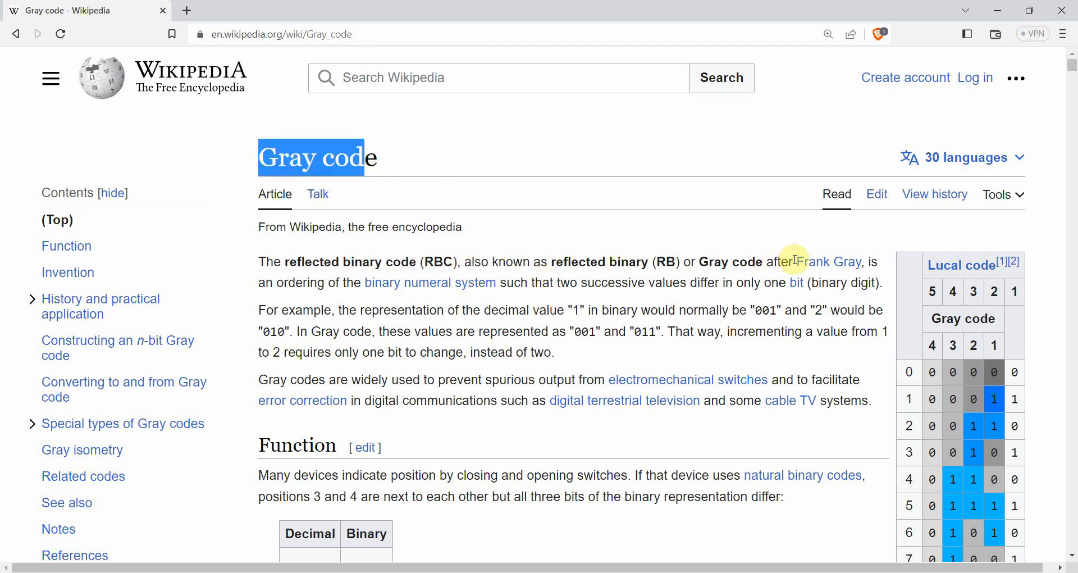
{"action": "mouse_move", "coordinate": [517, 407]}
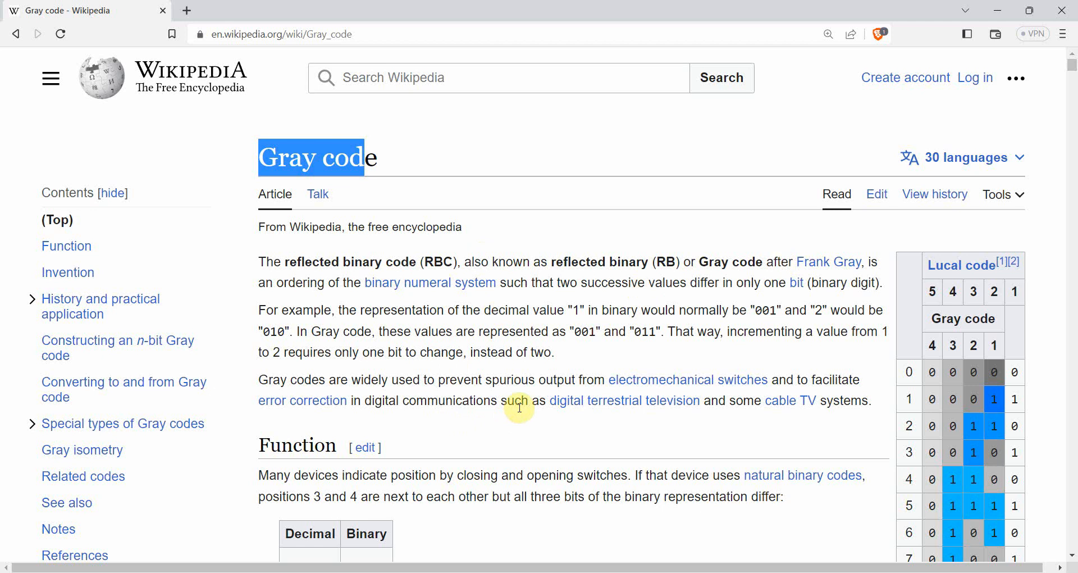
{"action": "scroll", "scroll_direction": "down", "scroll_amount": 3}
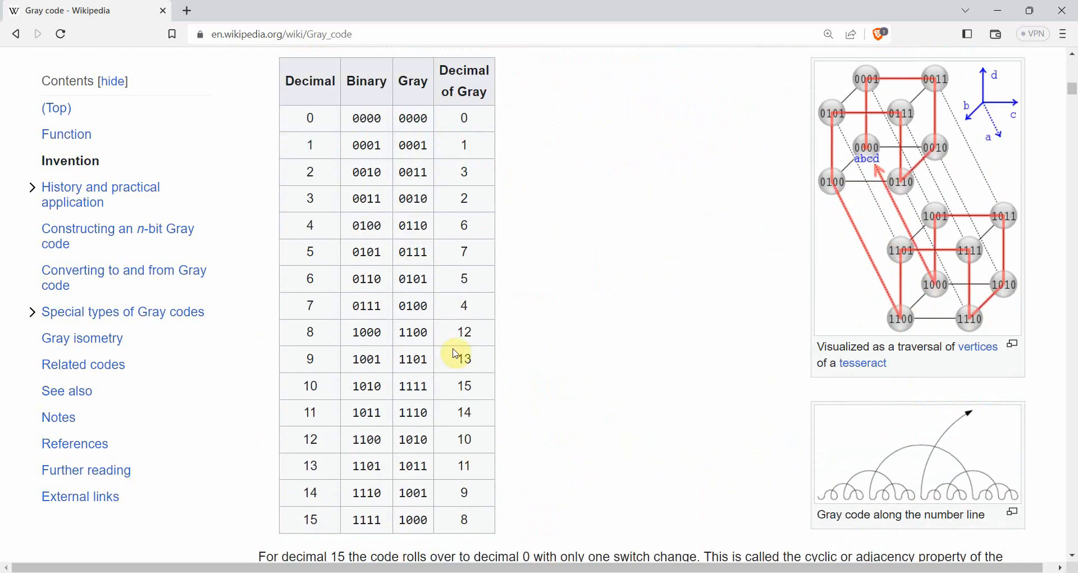
{"action": "mouse_move", "coordinate": [286, 81]}
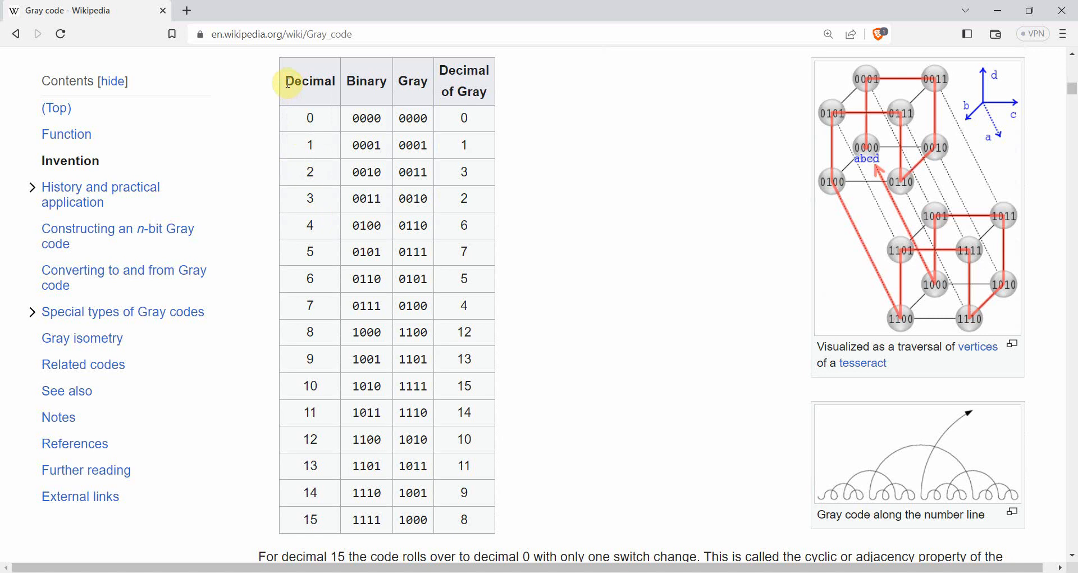
{"action": "mouse_move", "coordinate": [306, 118]}
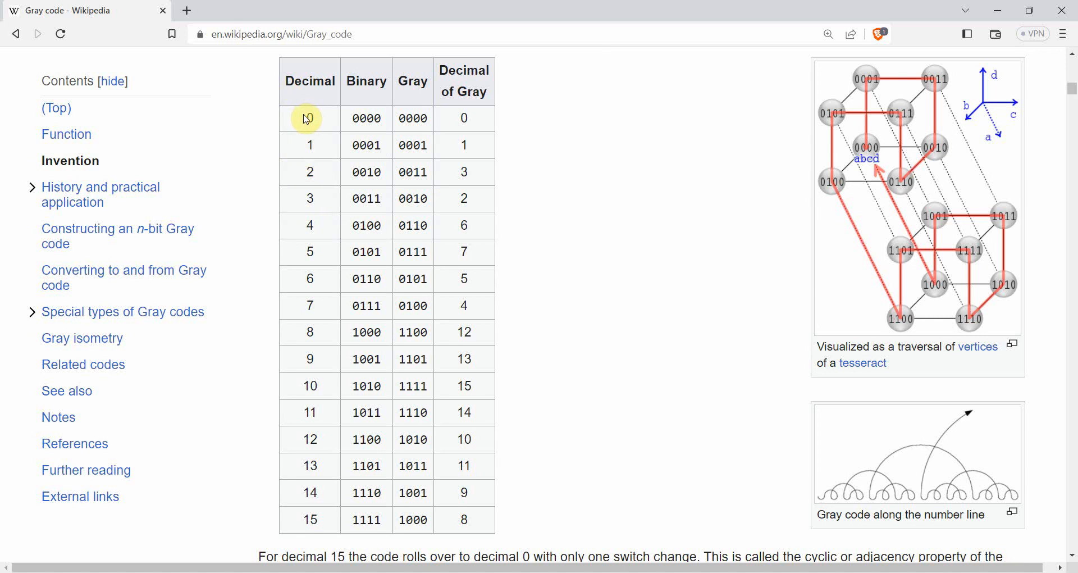
{"action": "mouse_move", "coordinate": [344, 420]}
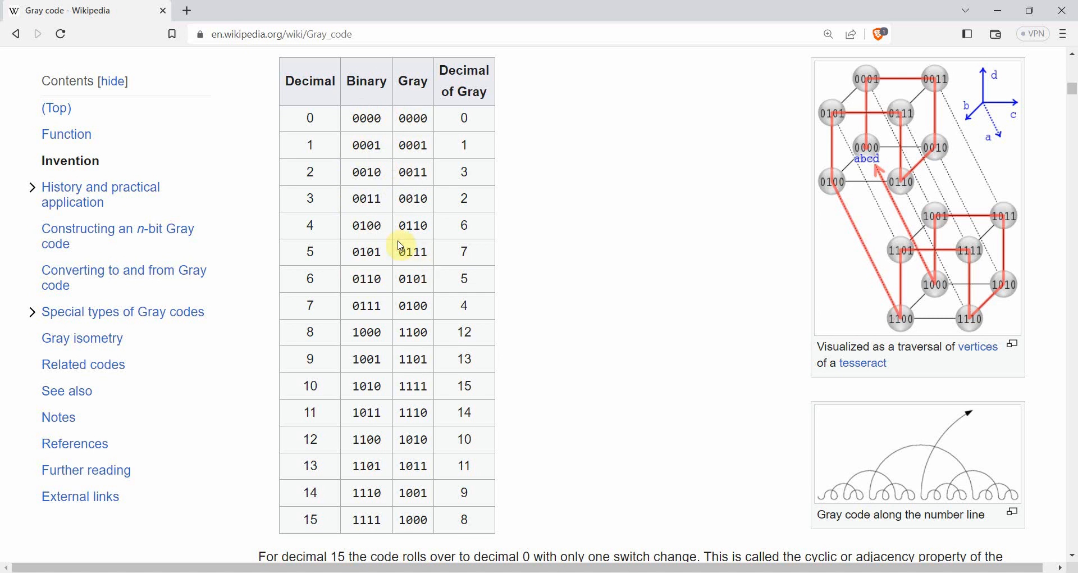
{"action": "mouse_move", "coordinate": [370, 159]}
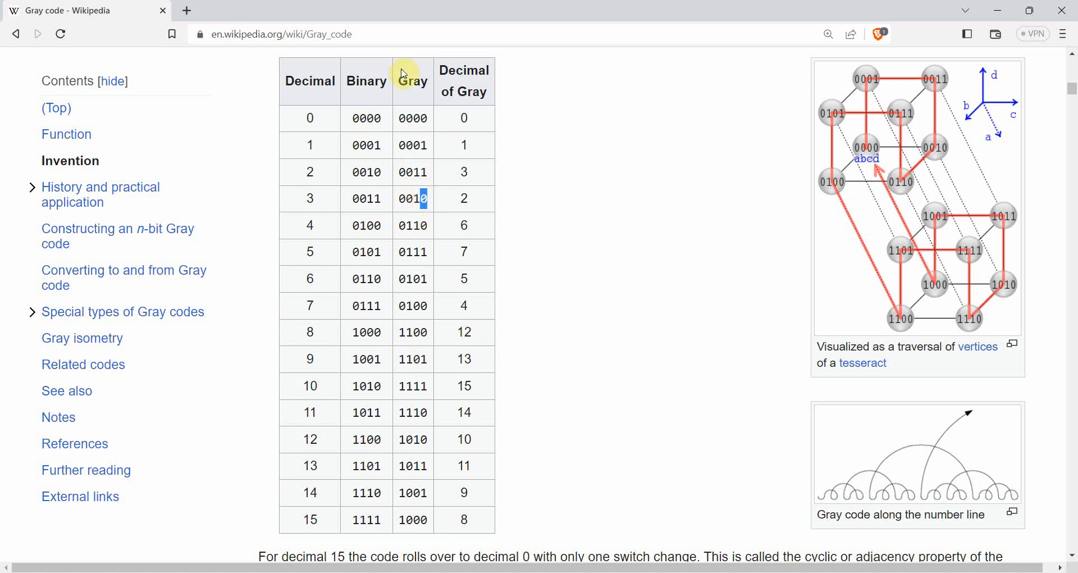
{"action": "mouse_move", "coordinate": [1008, 11]}
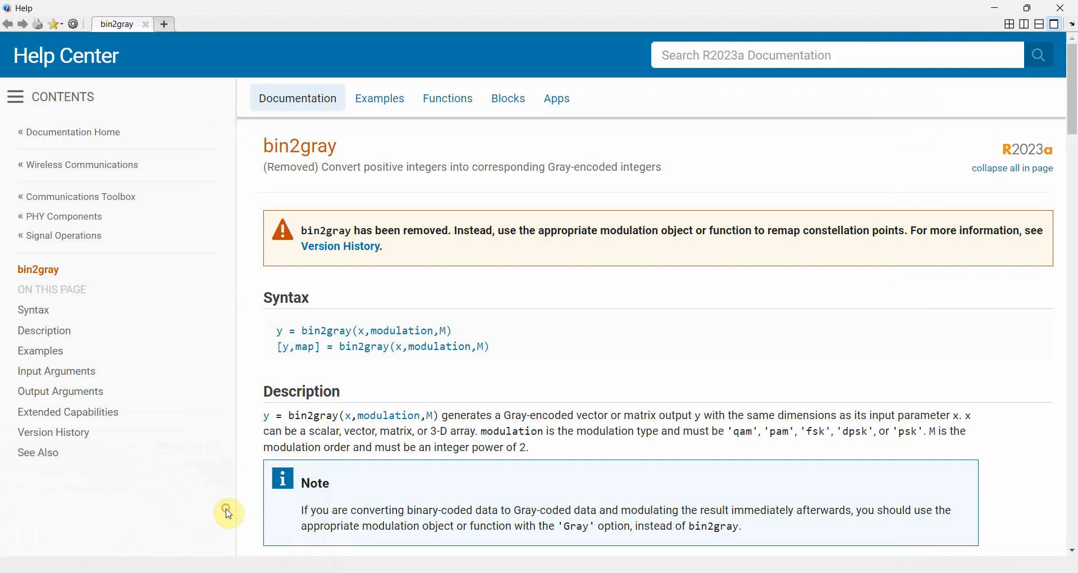
{"action": "mouse_move", "coordinate": [370, 162]}
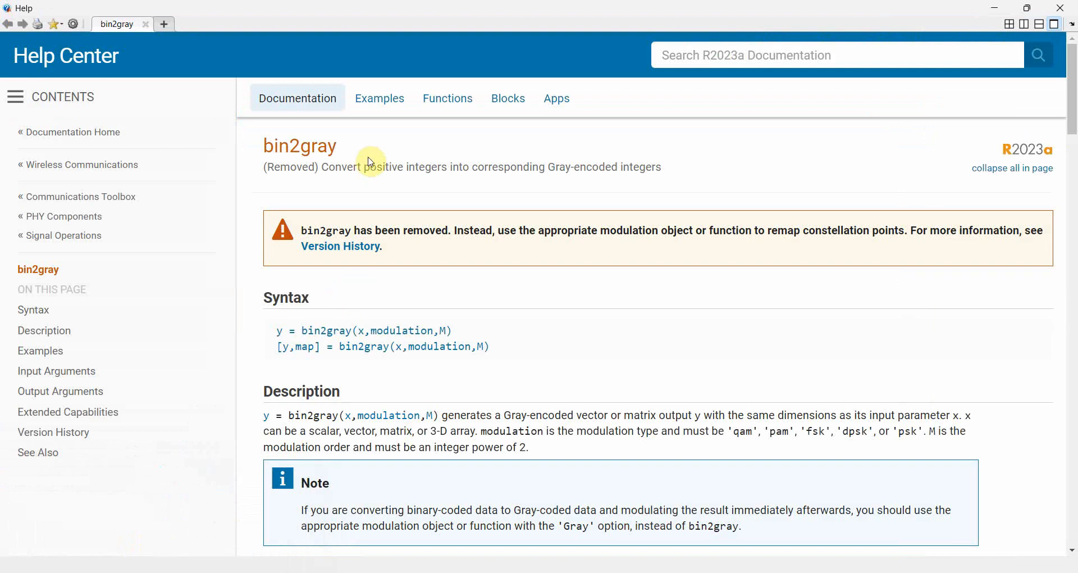
{"action": "double_click", "coordinate": [299, 146]}
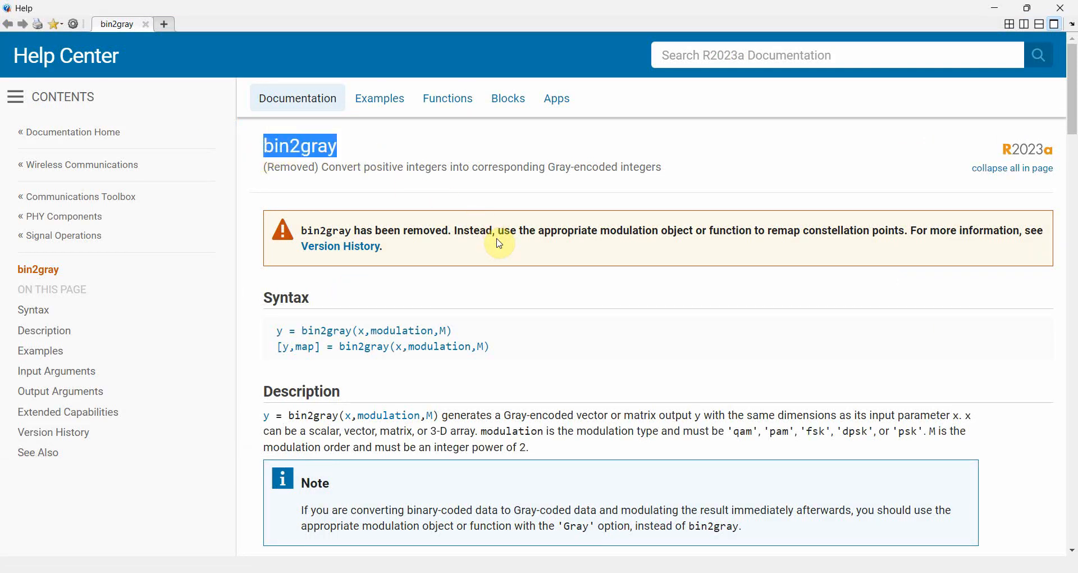
{"action": "mouse_move", "coordinate": [985, 5]}
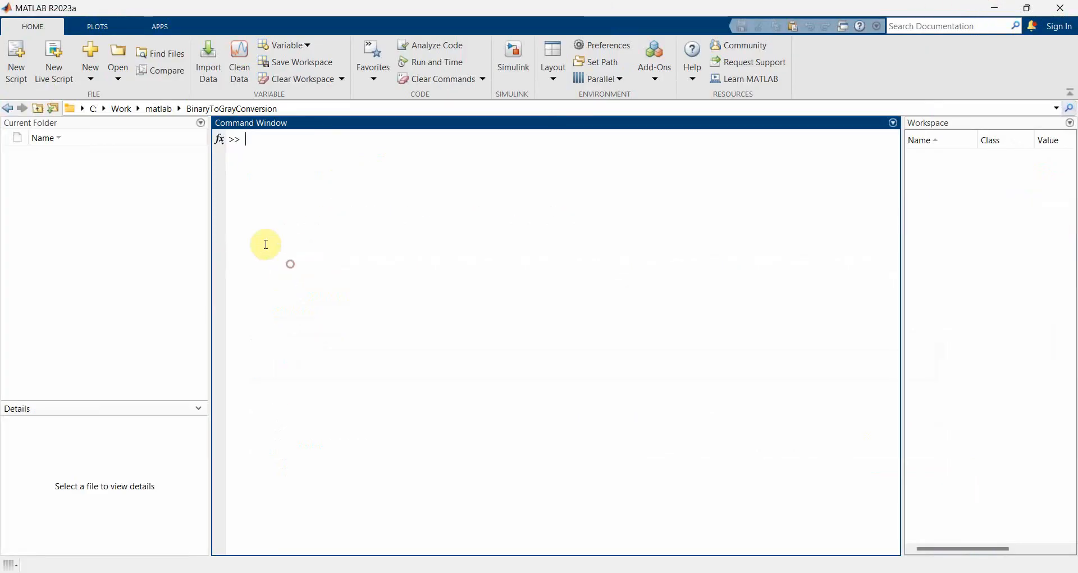
Create a new Blank App from the Home tab's New > App menu
{"action": "left_click", "coordinate": [89, 58]}
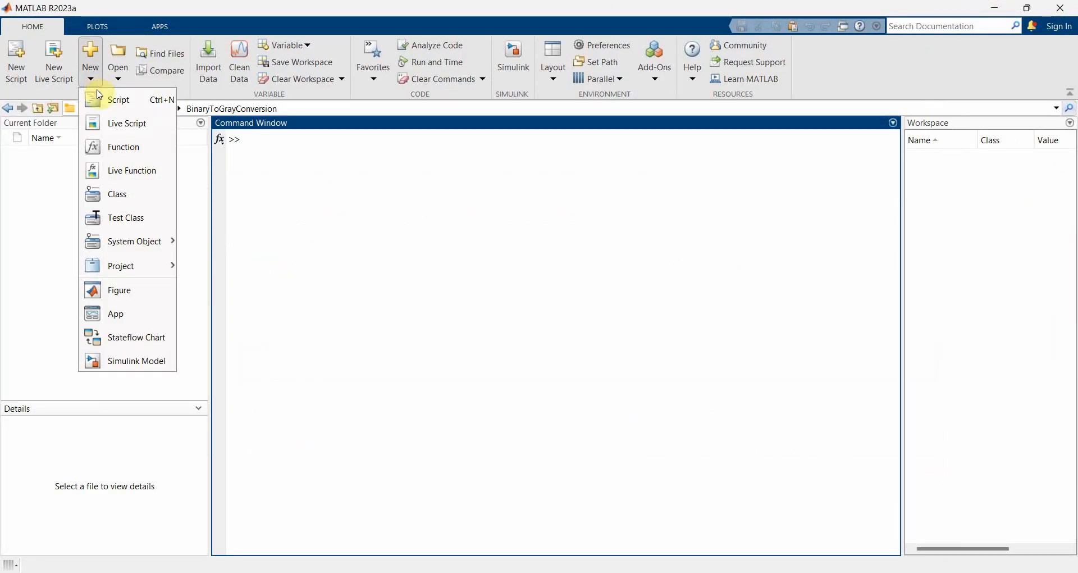
{"action": "mouse_move", "coordinate": [116, 314]}
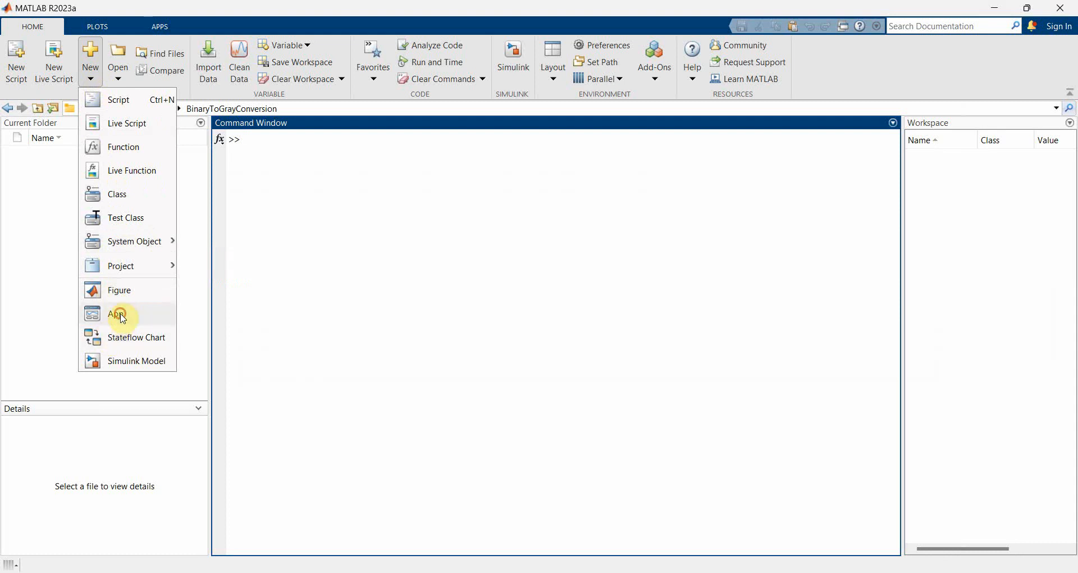
{"action": "left_click", "coordinate": [118, 313]}
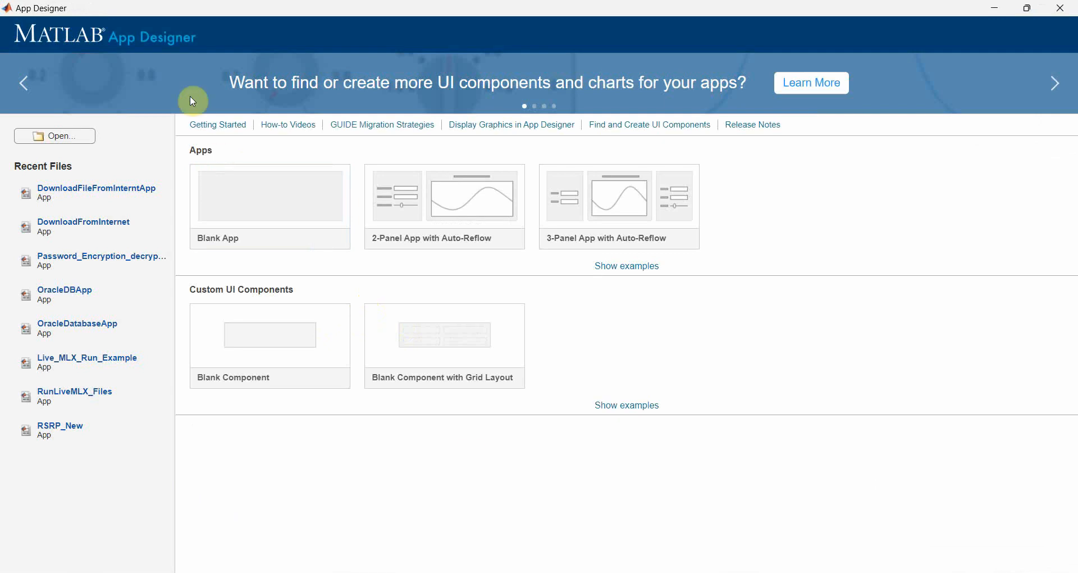
{"action": "mouse_move", "coordinate": [262, 234]}
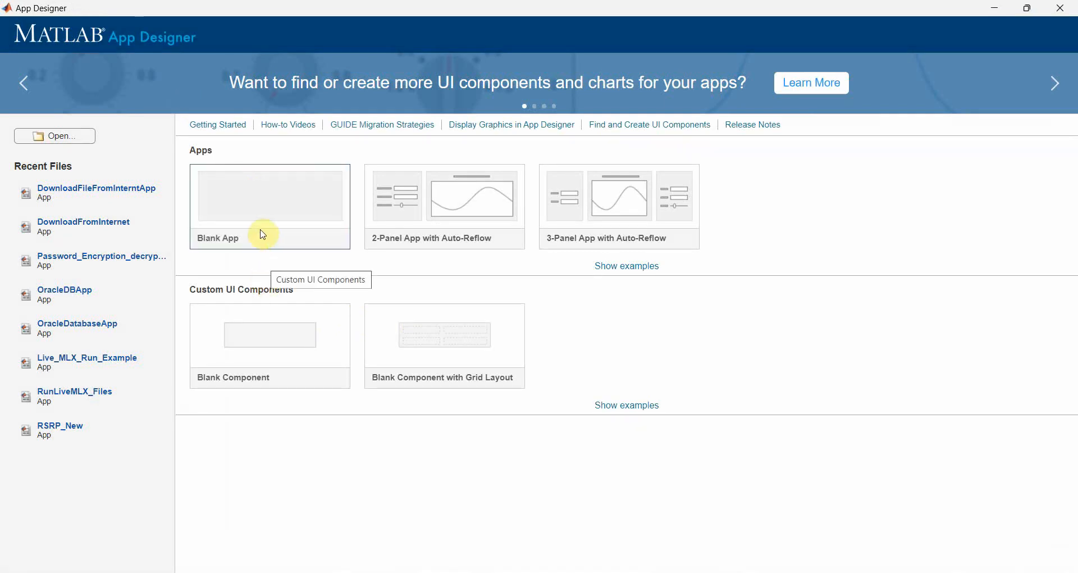
{"action": "left_click", "coordinate": [269, 195]}
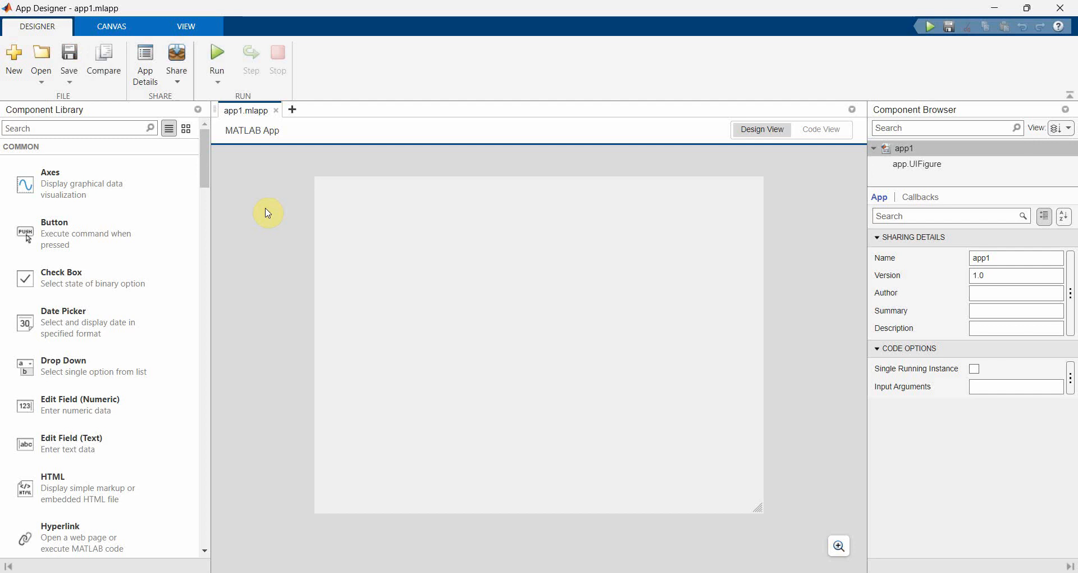
Save the app as BinToGrayAppDesigner.mlapp in the BinaryToGrayConversion folder
{"action": "left_click", "coordinate": [69, 57]}
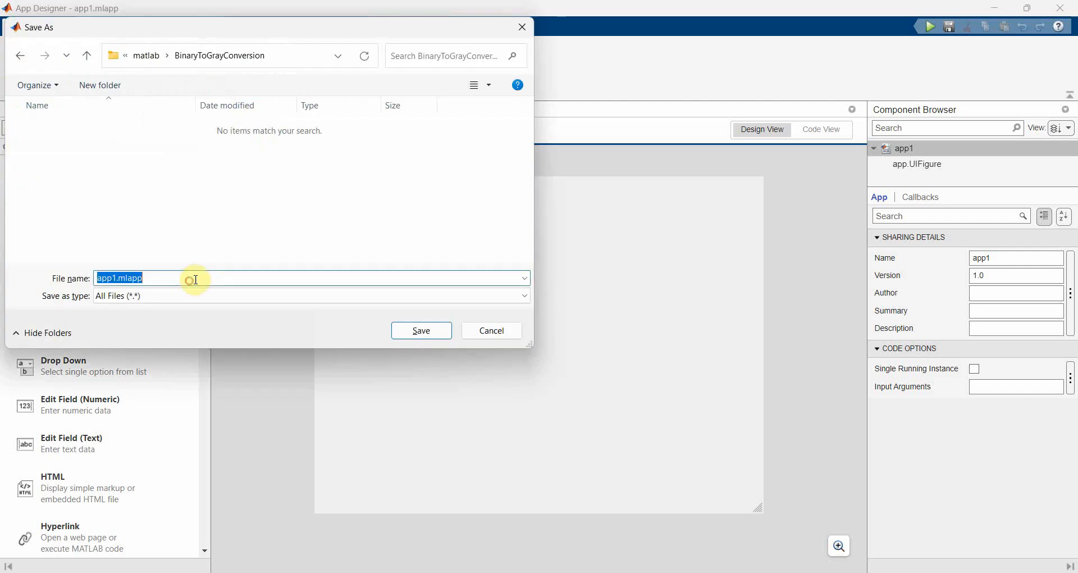
{"action": "type", "text": "B"}
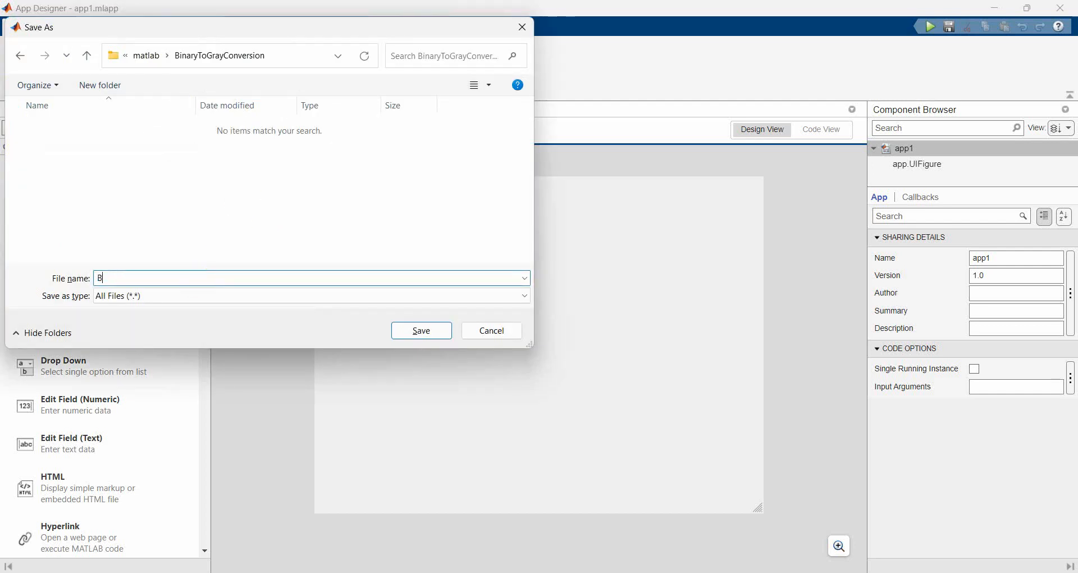
{"action": "type", "text": "inTo"}
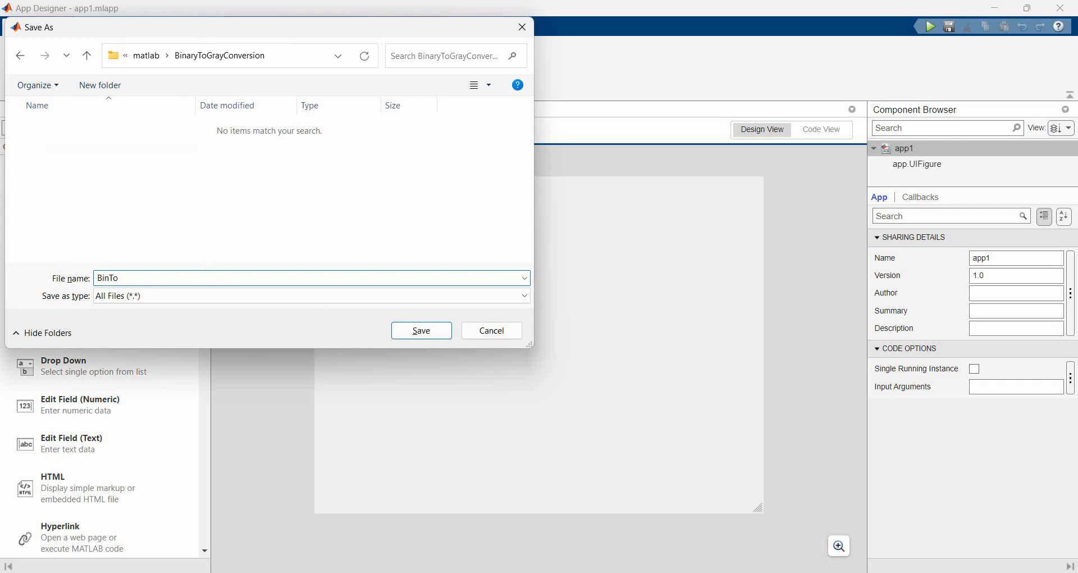
{"action": "type", "text": "Gray"}
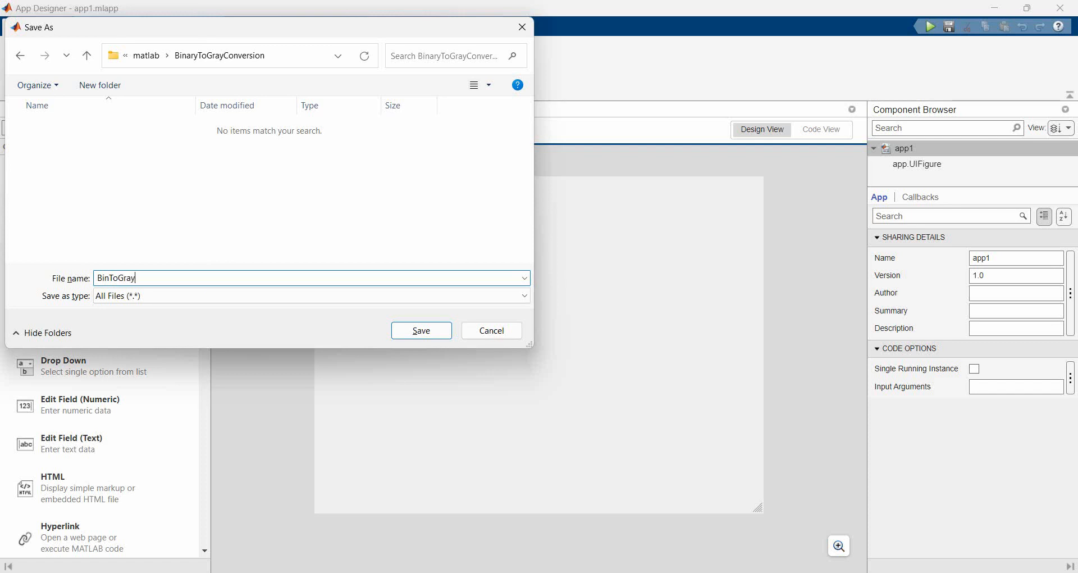
{"action": "type", "text": "App"}
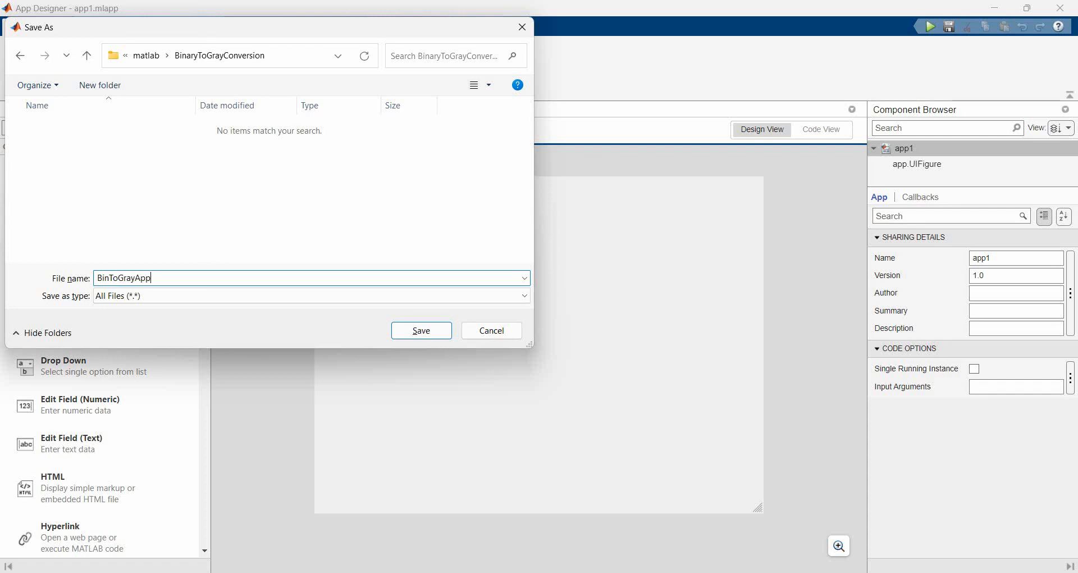
{"action": "type", "text": "Designer"}
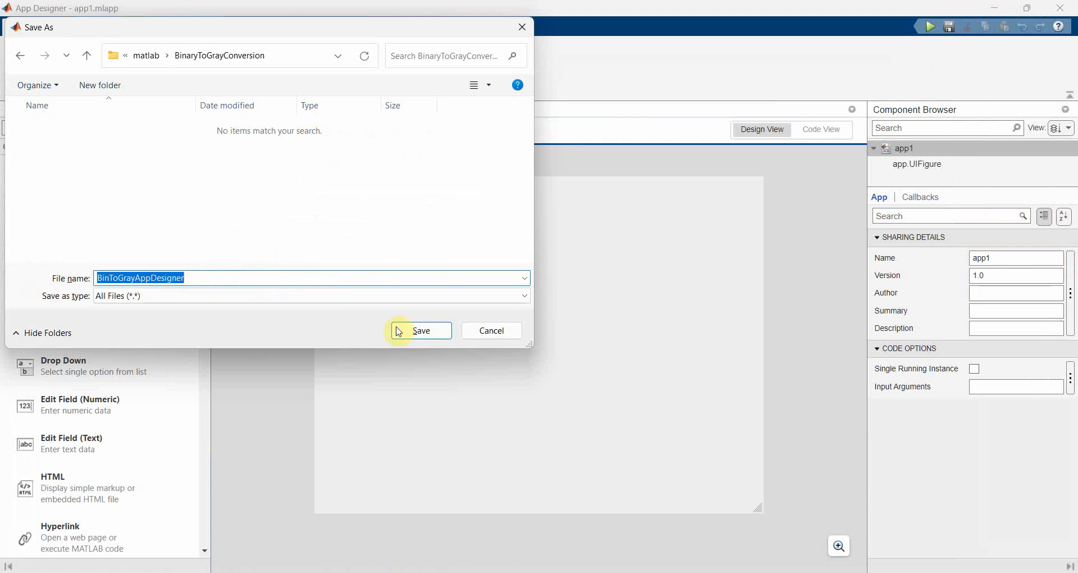
{"action": "left_click", "coordinate": [420, 331]}
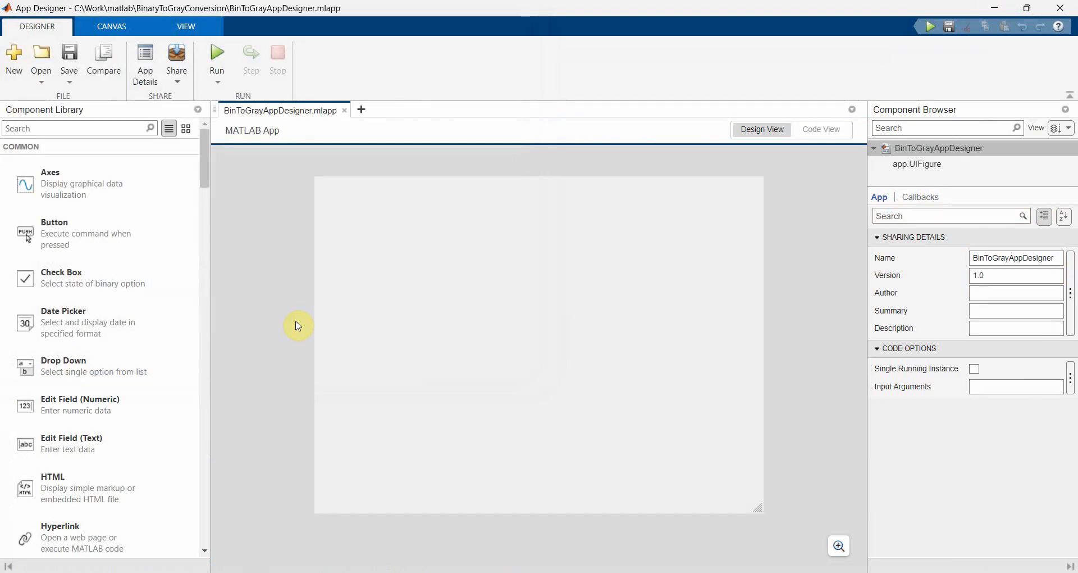
{"action": "mouse_move", "coordinate": [288, 317]}
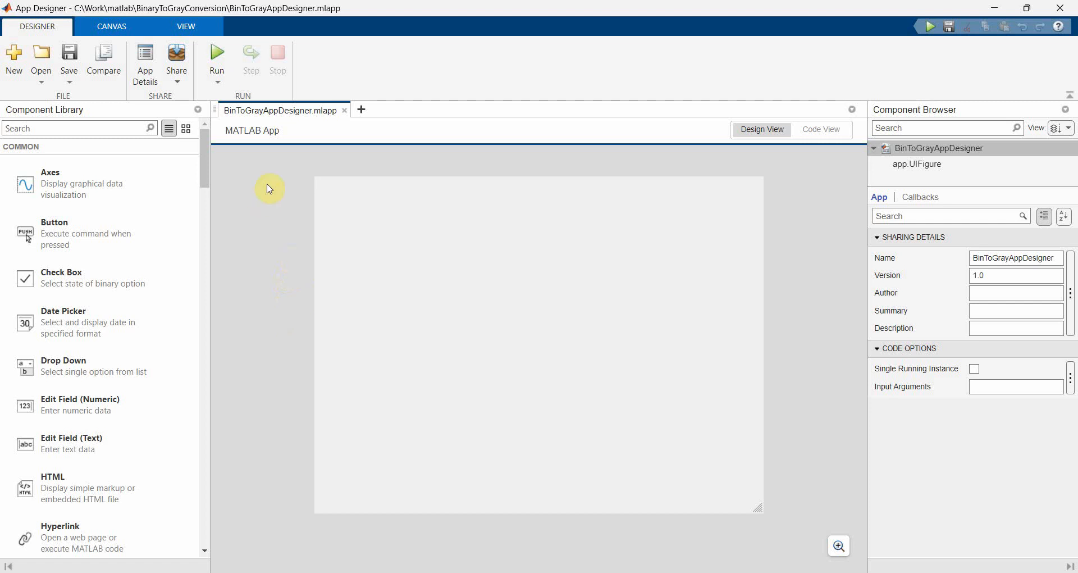
{"action": "mouse_move", "coordinate": [378, 259]}
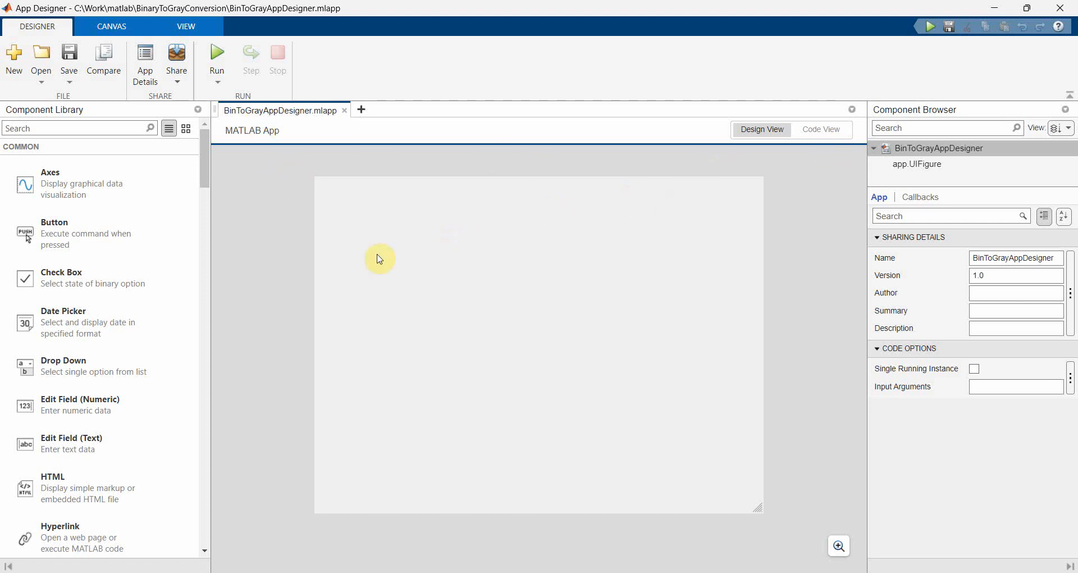
{"action": "mouse_move", "coordinate": [235, 214]}
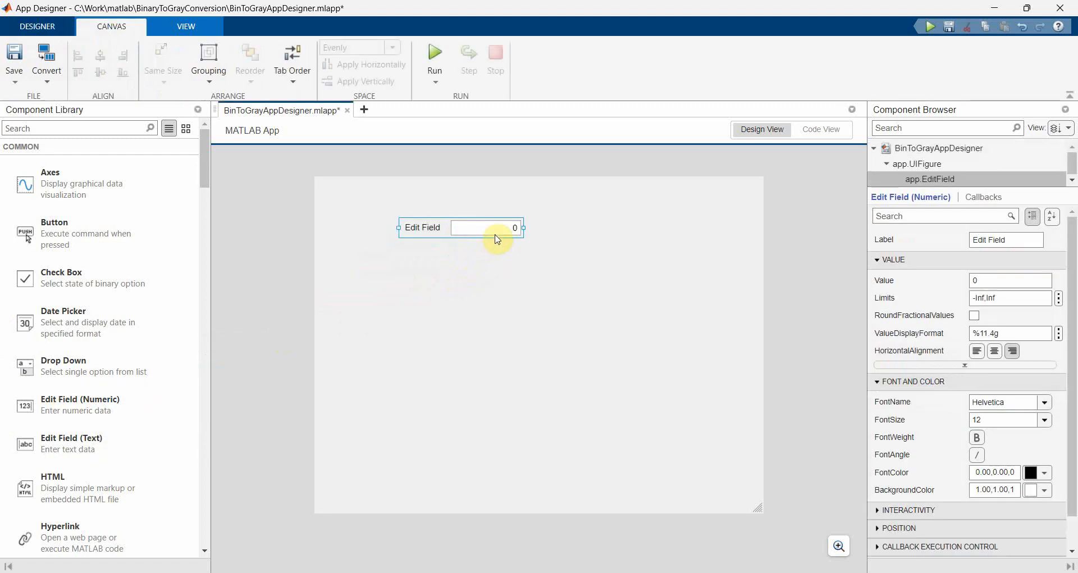
Place a numeric edit field at top left labelled Imput the Decimal
{"action": "left_click_drag", "start_coordinate": [486, 226], "coordinate": [486, 213]}
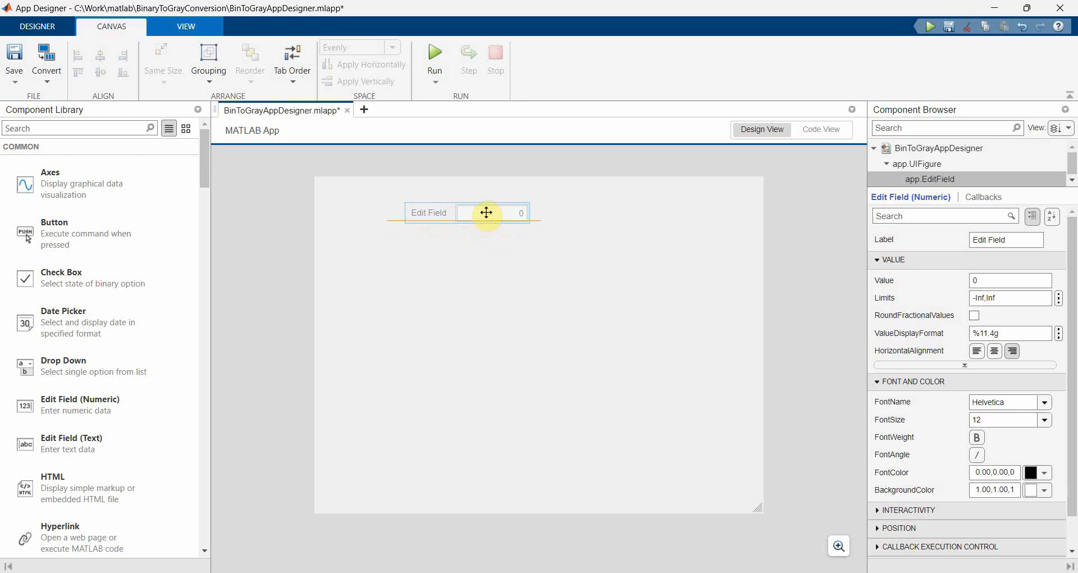
{"action": "left_click", "coordinate": [429, 212]}
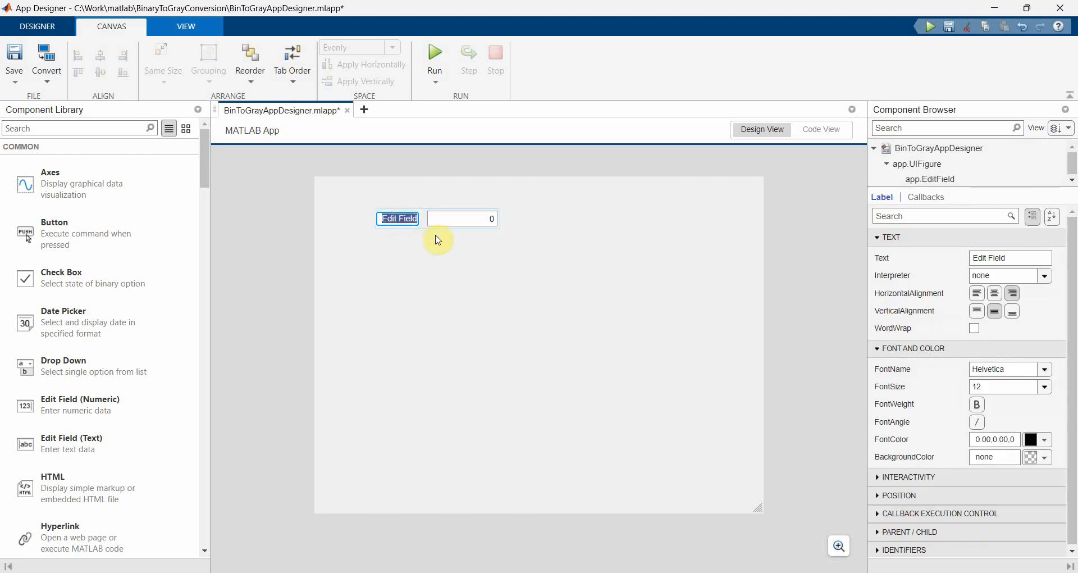
{"action": "type", "text": "Input  the Decimal"}
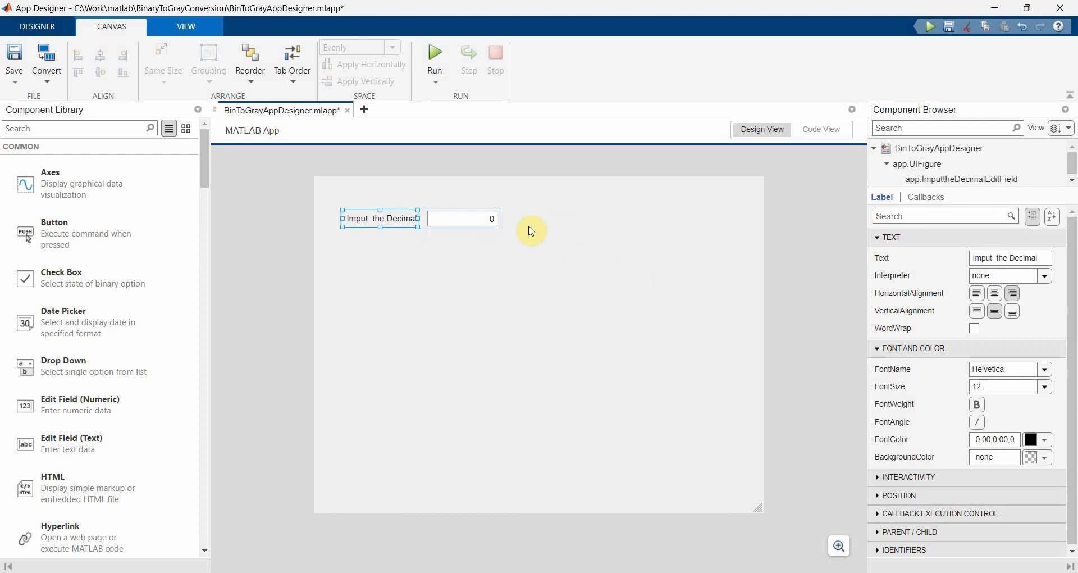
{"action": "left_click", "coordinate": [482, 234]}
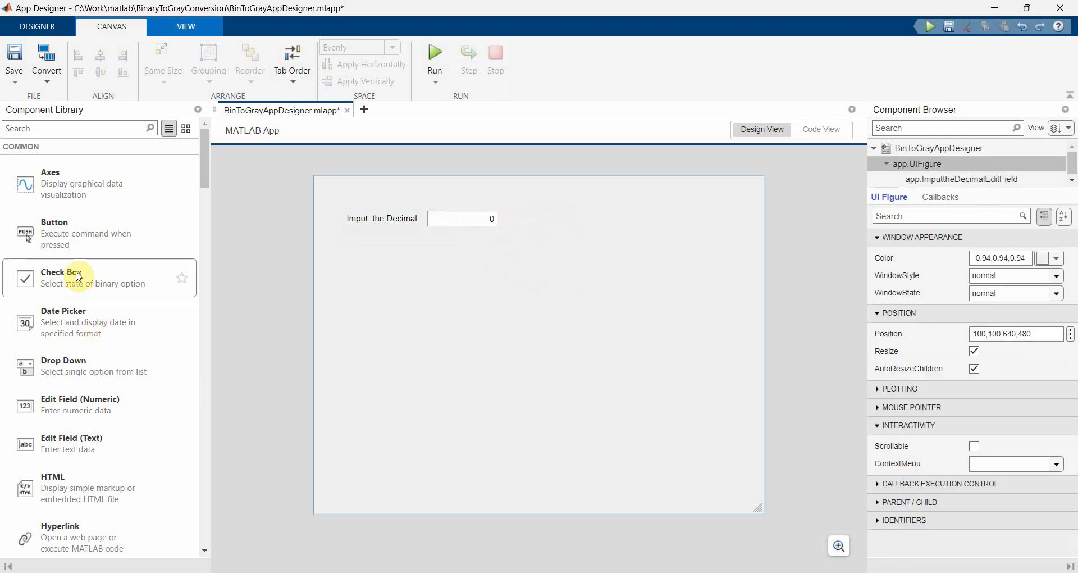
Add a button beside the decimal field with its text set to Convert
{"action": "left_click_drag", "start_coordinate": [26, 232], "coordinate": [599, 219]}
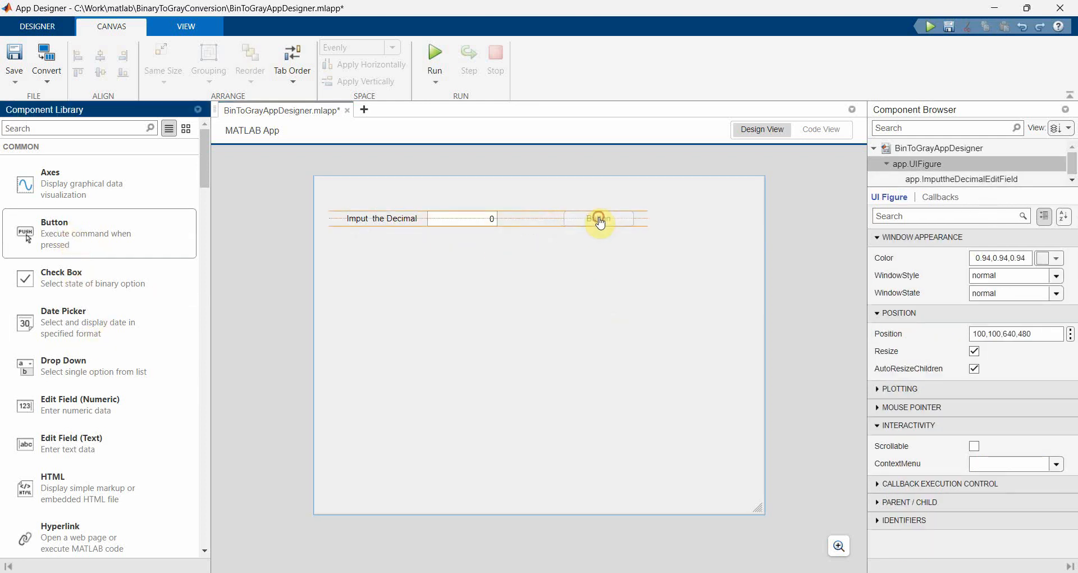
{"action": "left_click", "coordinate": [598, 219]}
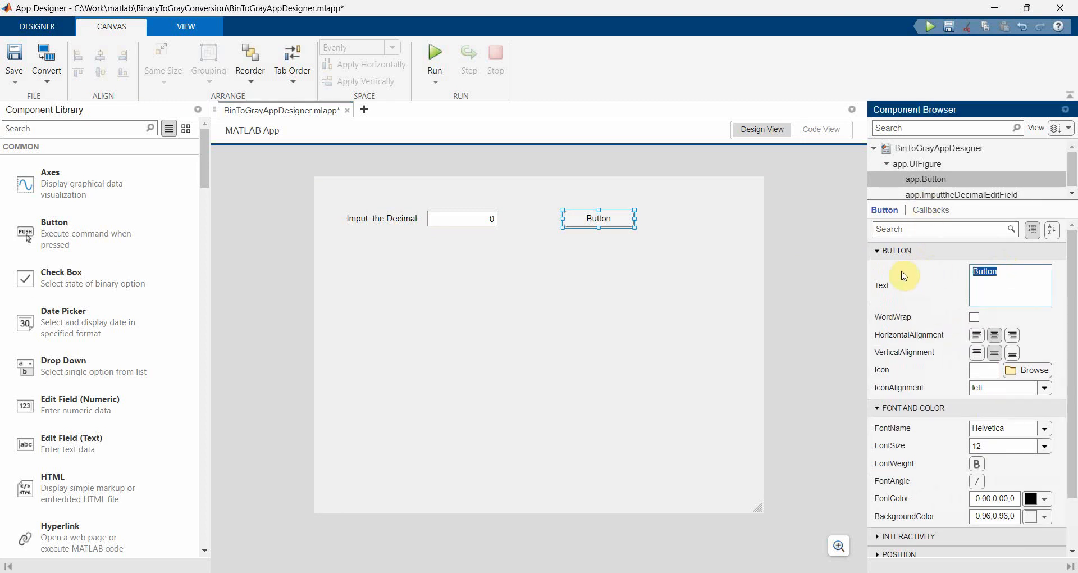
{"action": "type", "text": "Convert"}
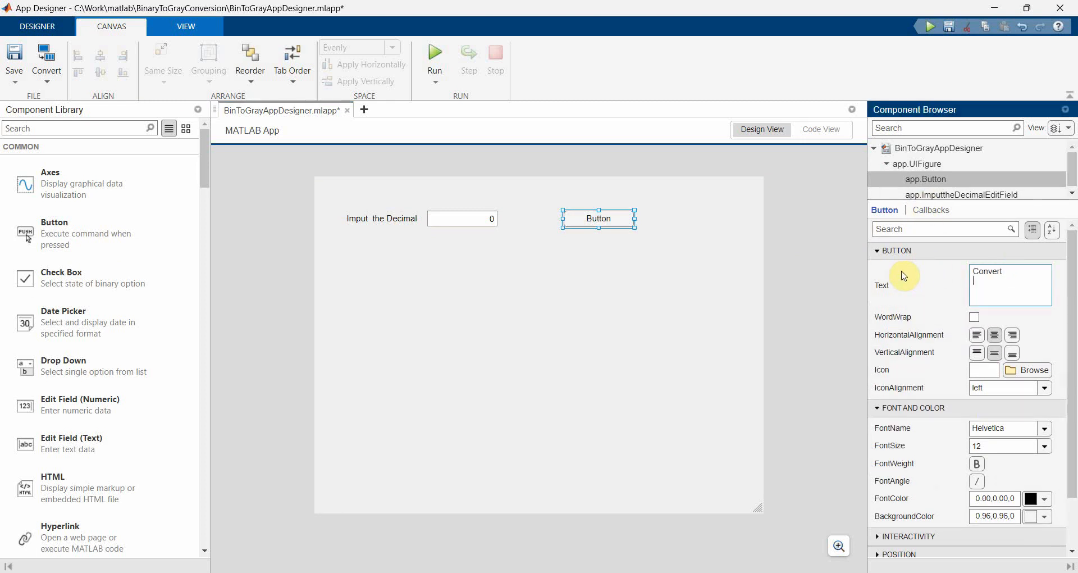
{"action": "type", "text": "Convert"}
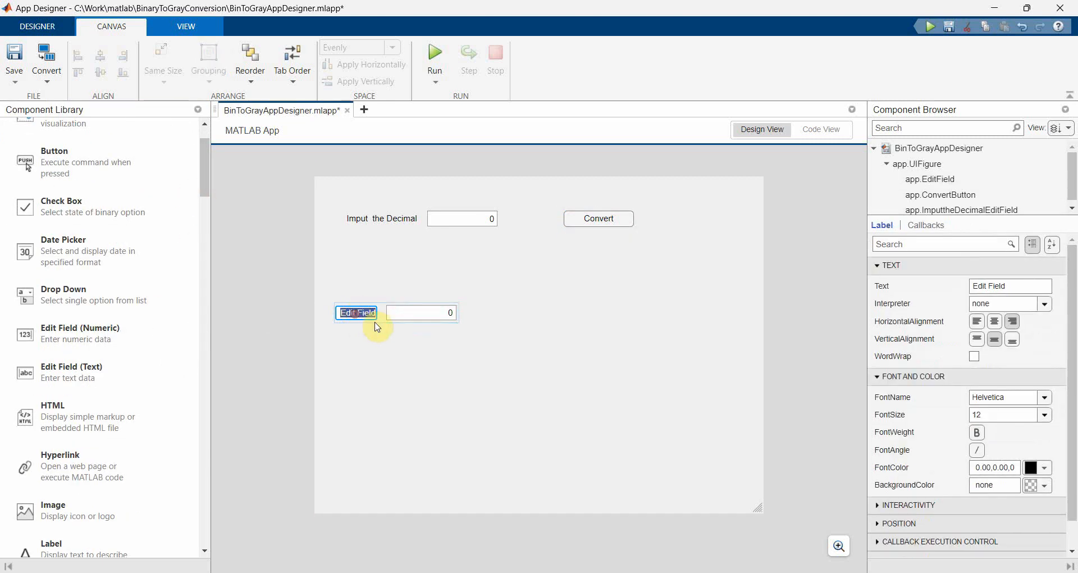
Label the lower fields Binary Code and Gray Code, aligned level, and select the Convert button's callbacks
{"action": "type", "text": "Binary"}
{"action": "type", "text": "Gray Code"}
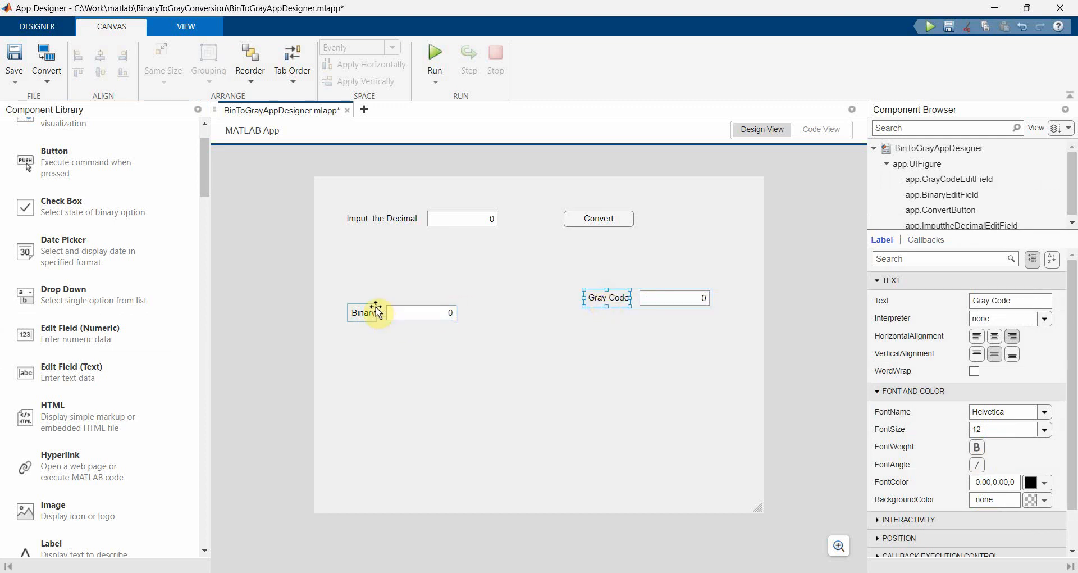
{"action": "left_click_drag", "start_coordinate": [376, 312], "coordinate": [379, 296]}
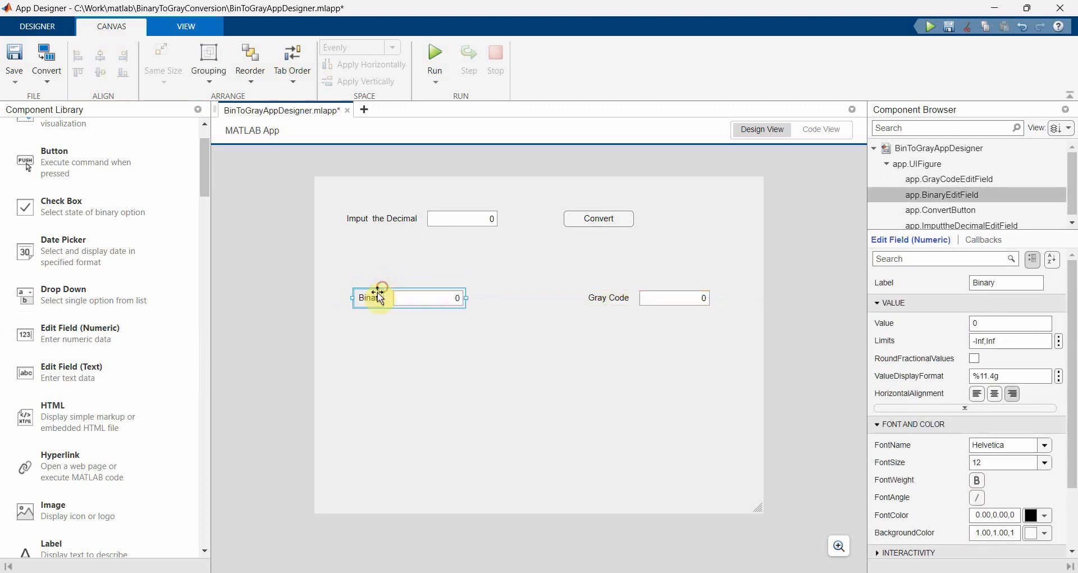
{"action": "left_click", "coordinate": [370, 296]}
{"action": "type", "text": " Code"}
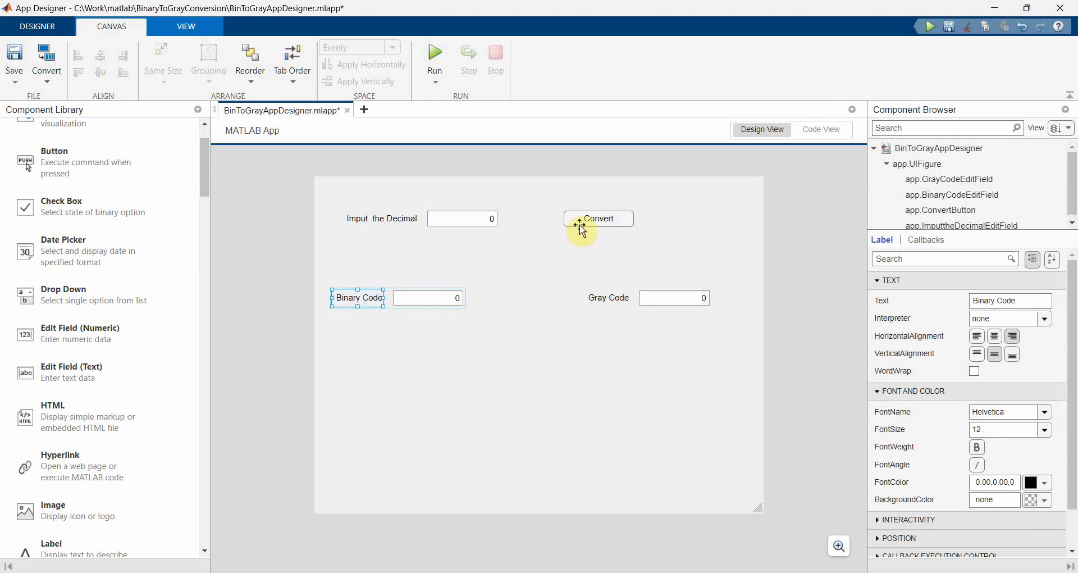
{"action": "left_click", "coordinate": [599, 218]}
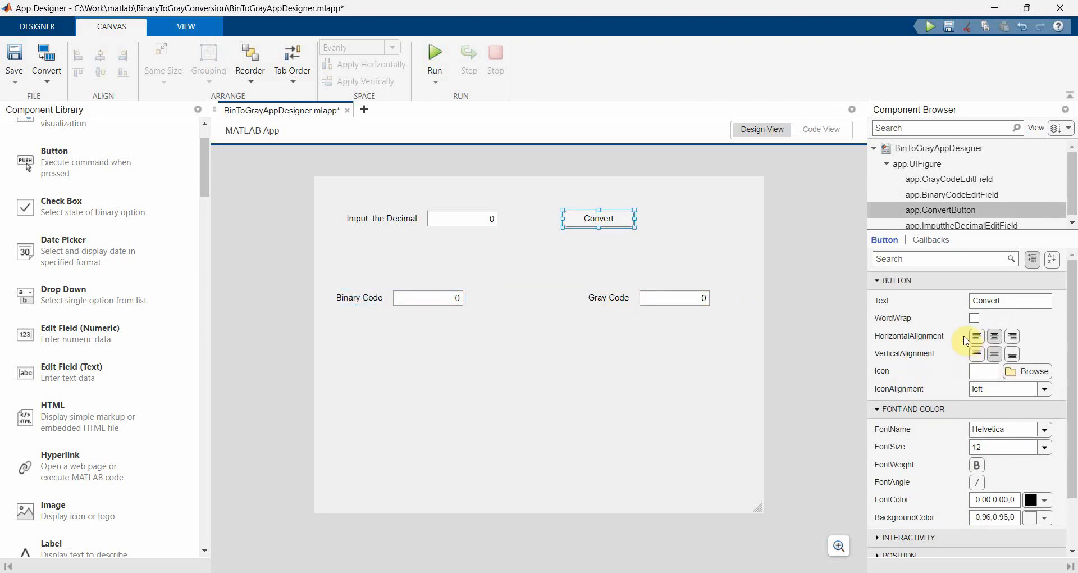
{"action": "left_click", "coordinate": [928, 240]}
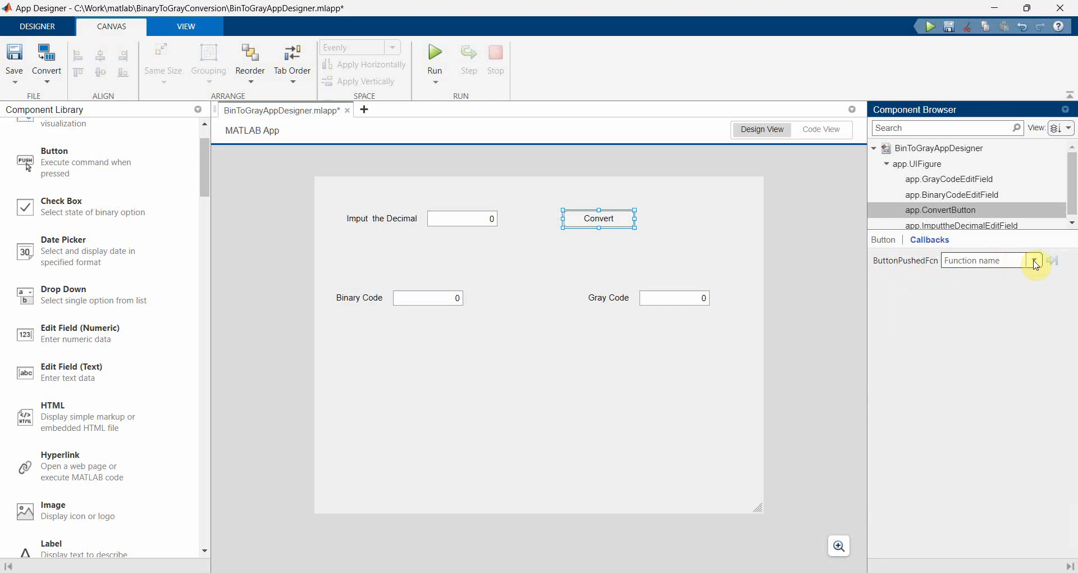
Create ConvertButtonPushed with x = app.ImputtheDecimalEditField.Value(1); and return to Design View
{"action": "left_click", "coordinate": [1034, 259]}
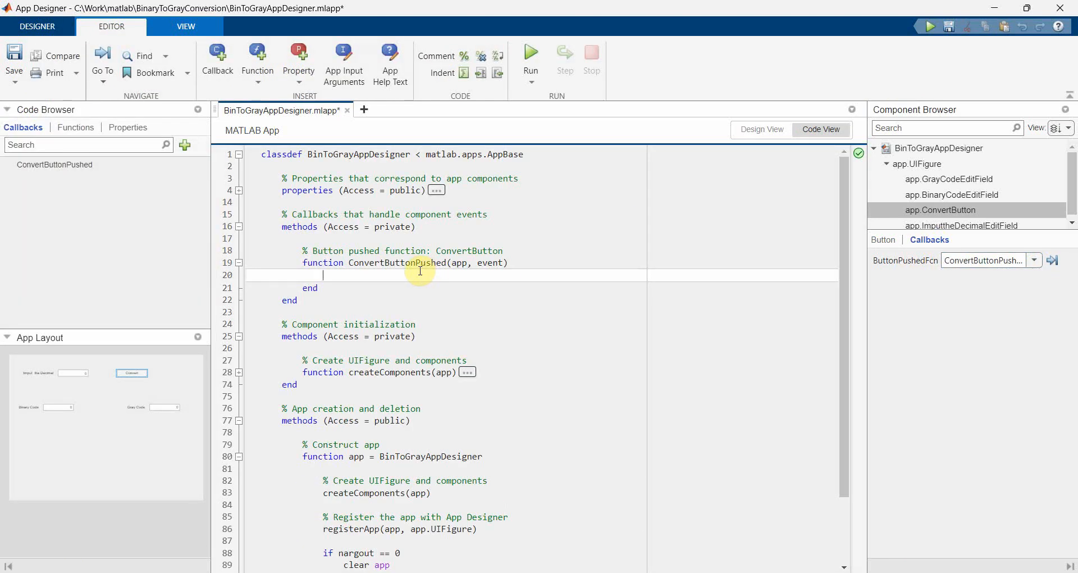
{"action": "key", "text": "enter"}
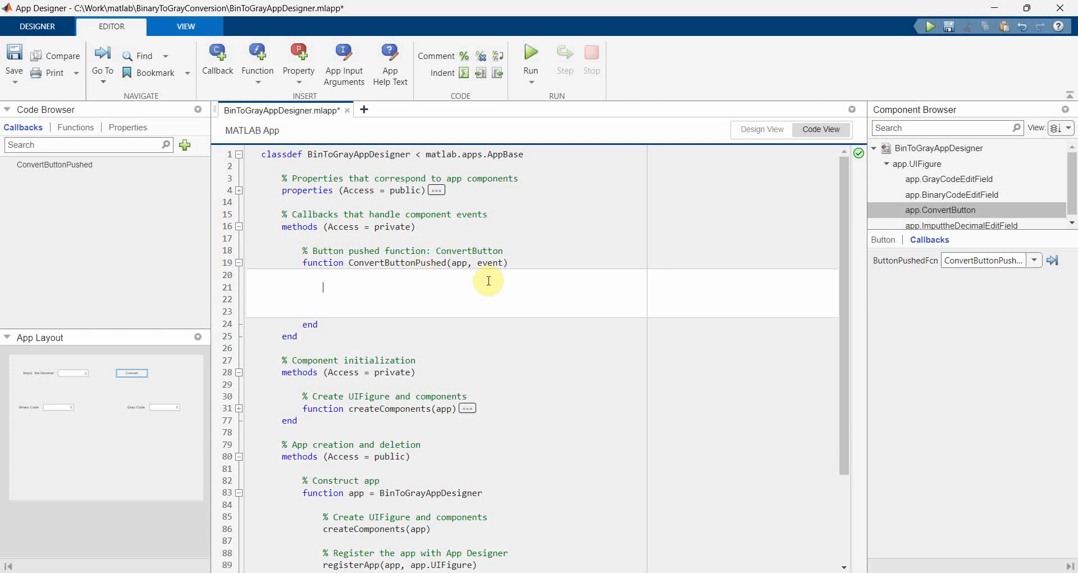
{"action": "type", "text": "x = app.In"}
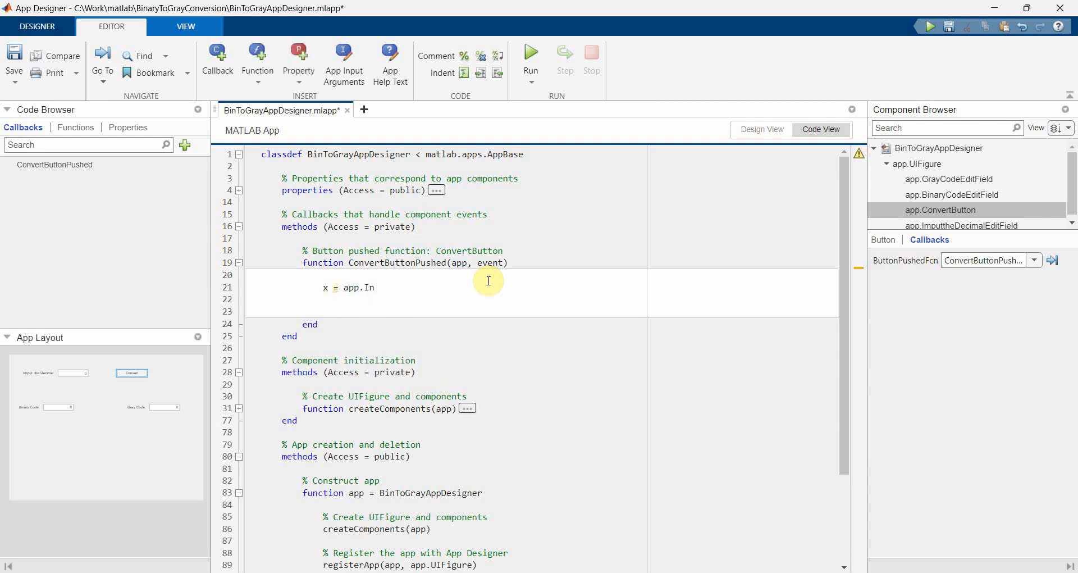
{"action": "type", "text": "puttheDecimalEditField."}
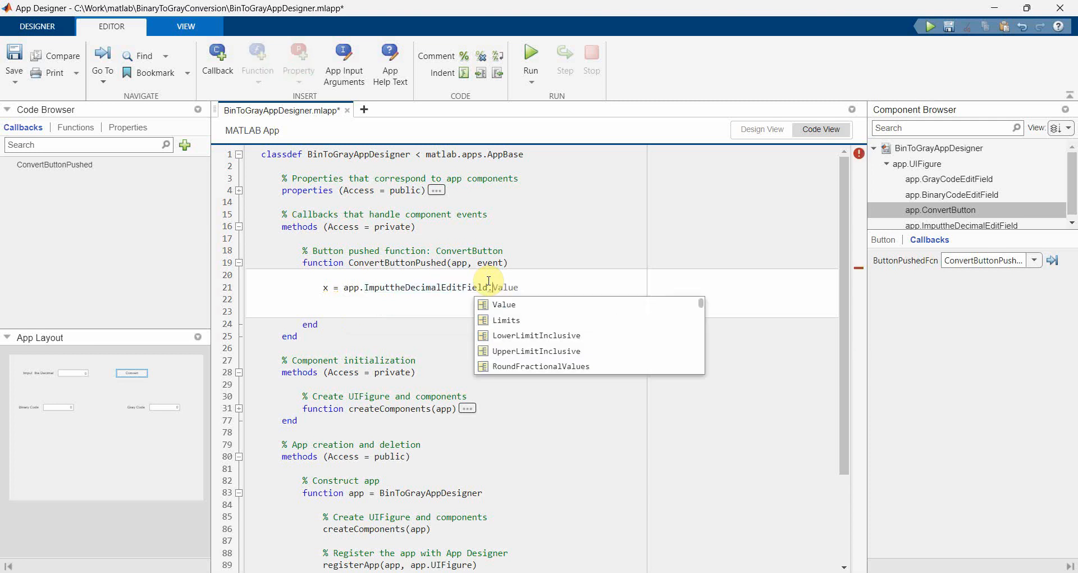
{"action": "left_click", "coordinate": [503, 304]}
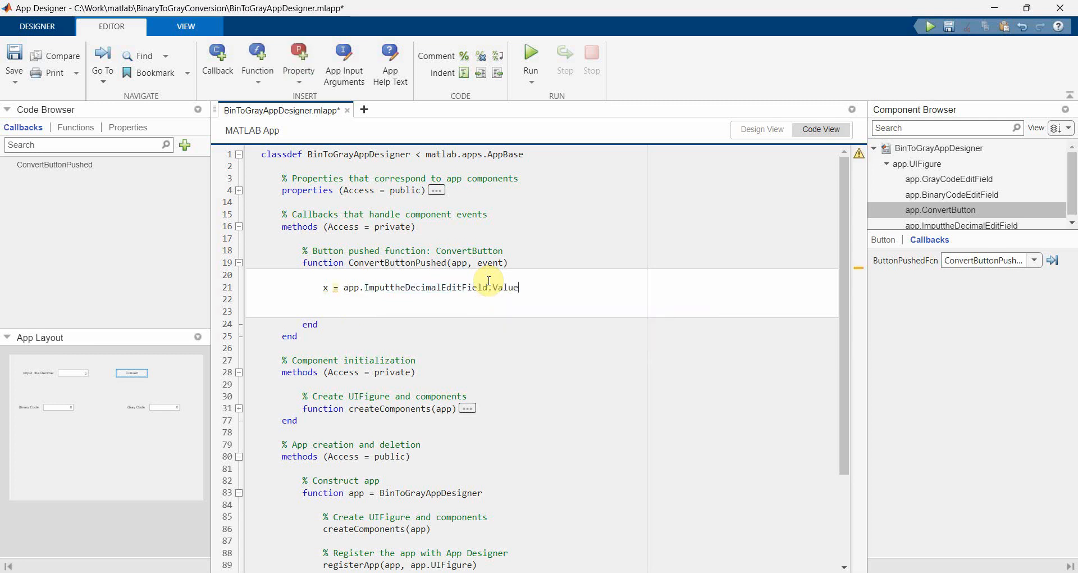
{"action": "type", "text": "(1);"}
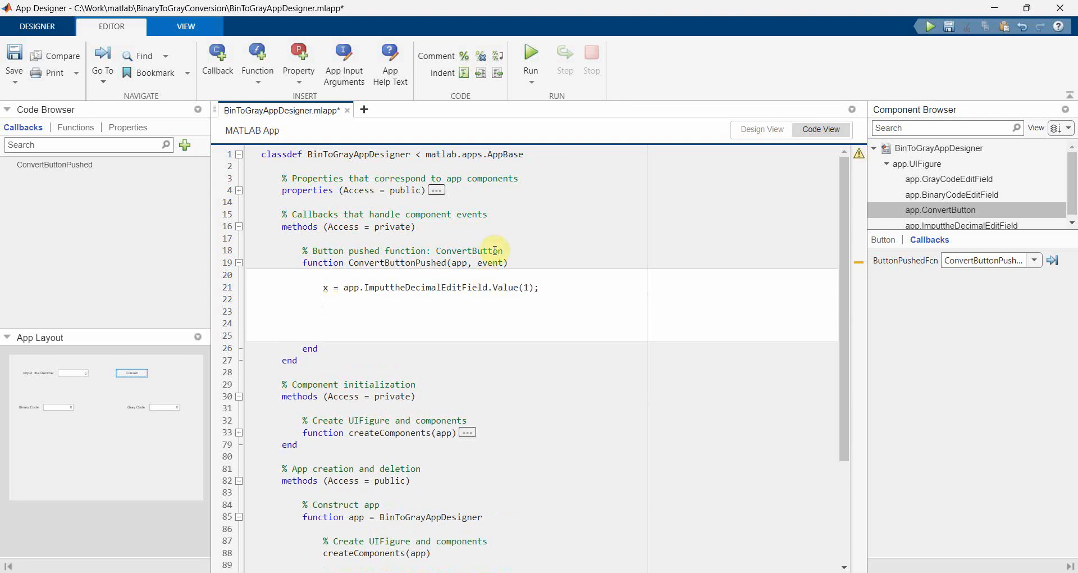
{"action": "left_click", "coordinate": [761, 129]}
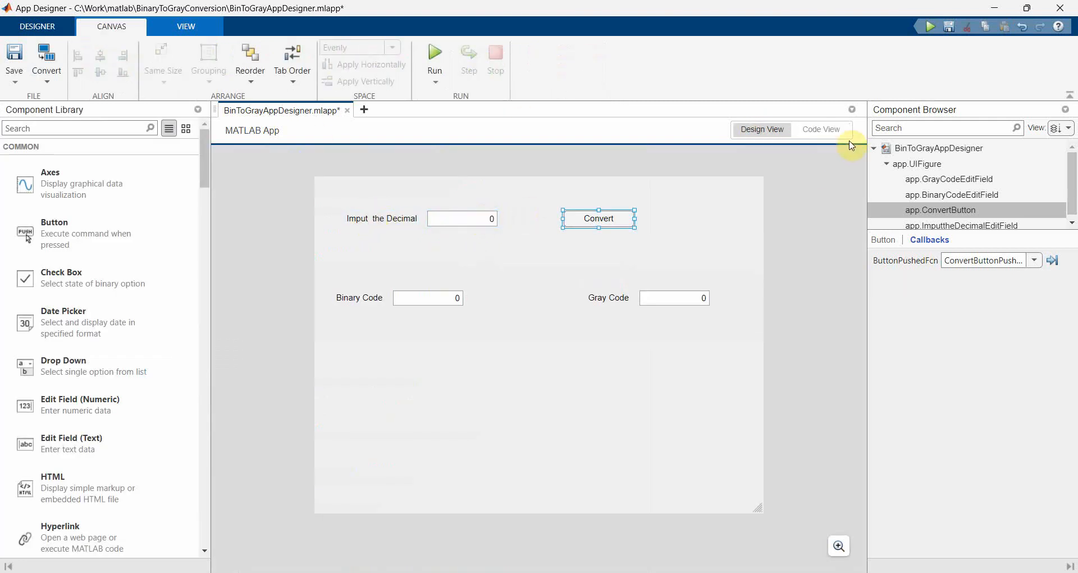
Add binary_value = fi(x, 0,4,0); to the callback and look up the fi help
{"action": "left_click", "coordinate": [820, 130]}
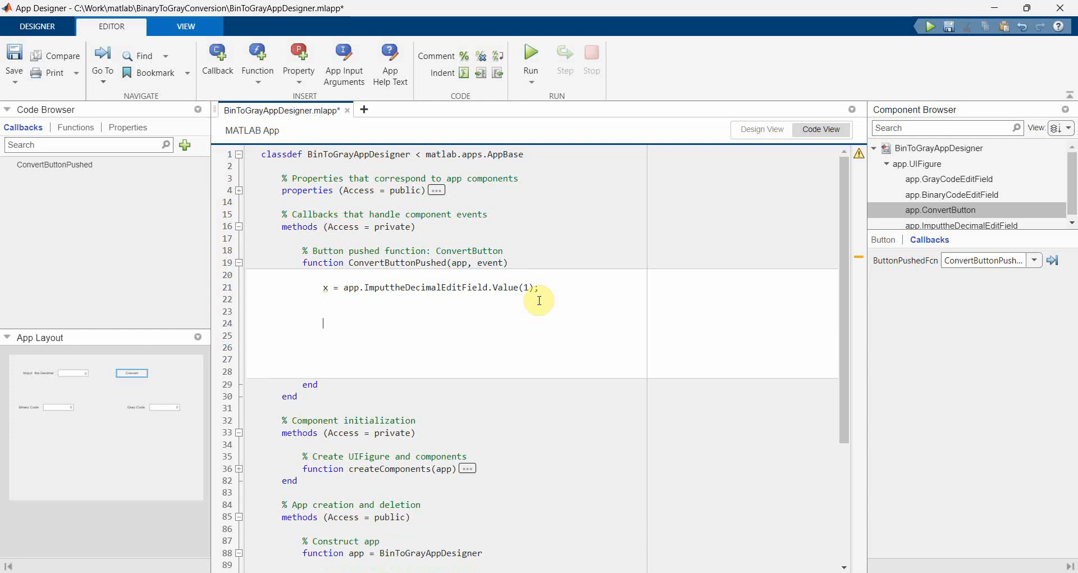
{"action": "type", "text": "bin"}
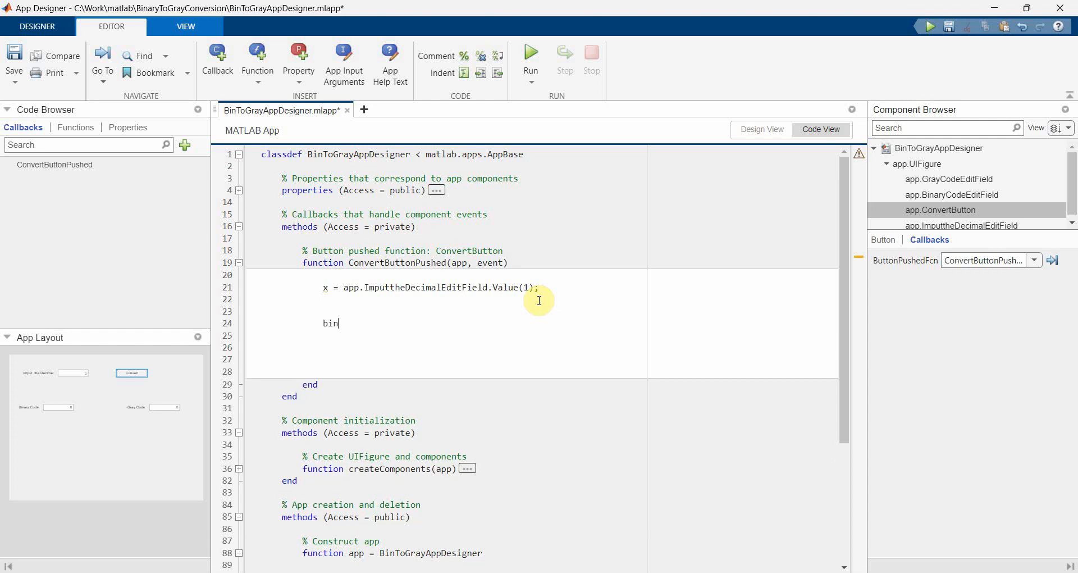
{"action": "type", "text": "ary_"}
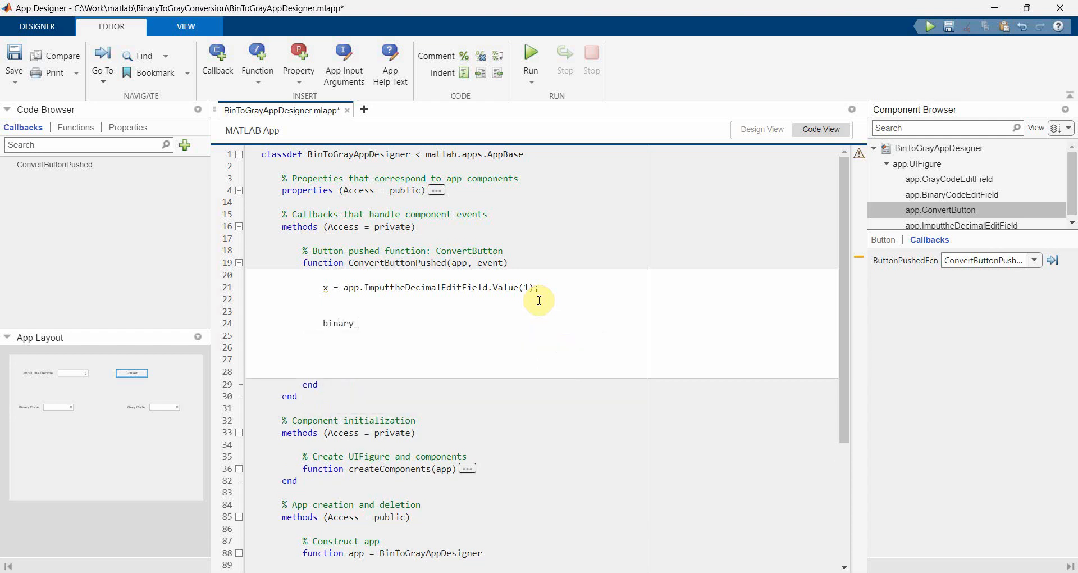
{"action": "type", "text": "value ="}
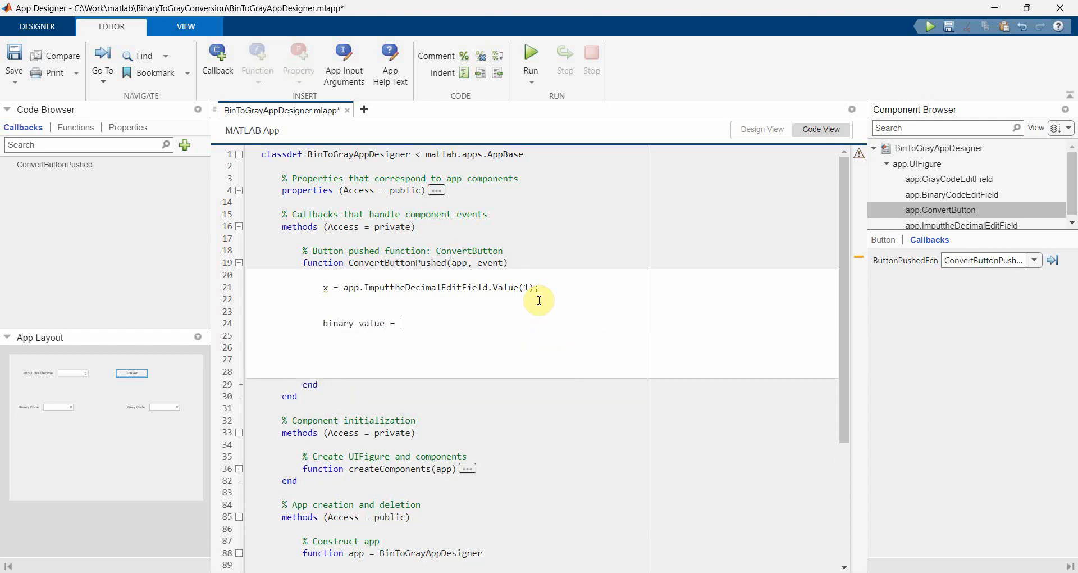
{"action": "type", "text": "fi("}
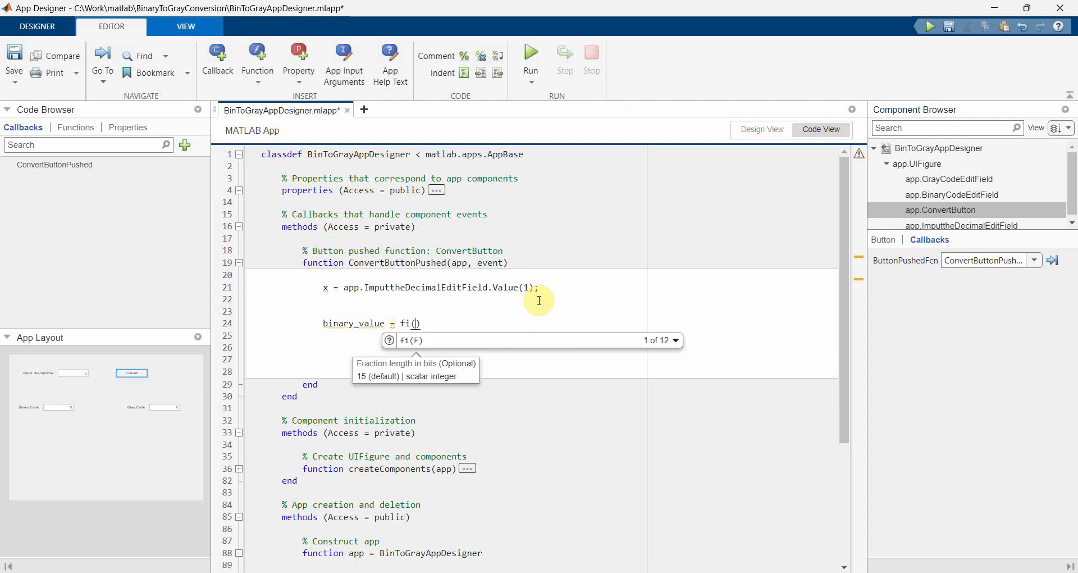
{"action": "type", "text": "x"}
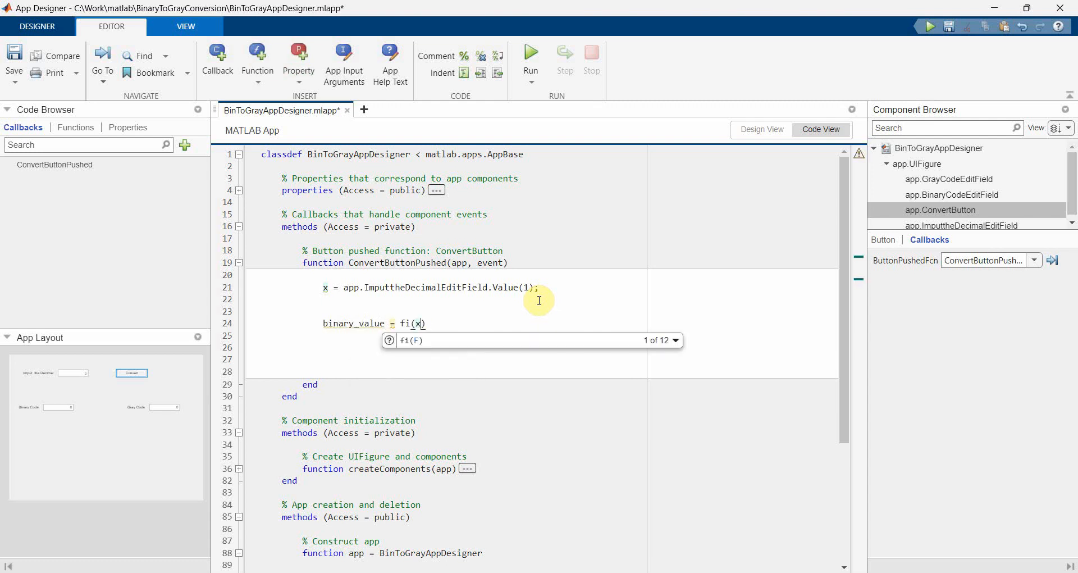
{"action": "type", "text": ","}
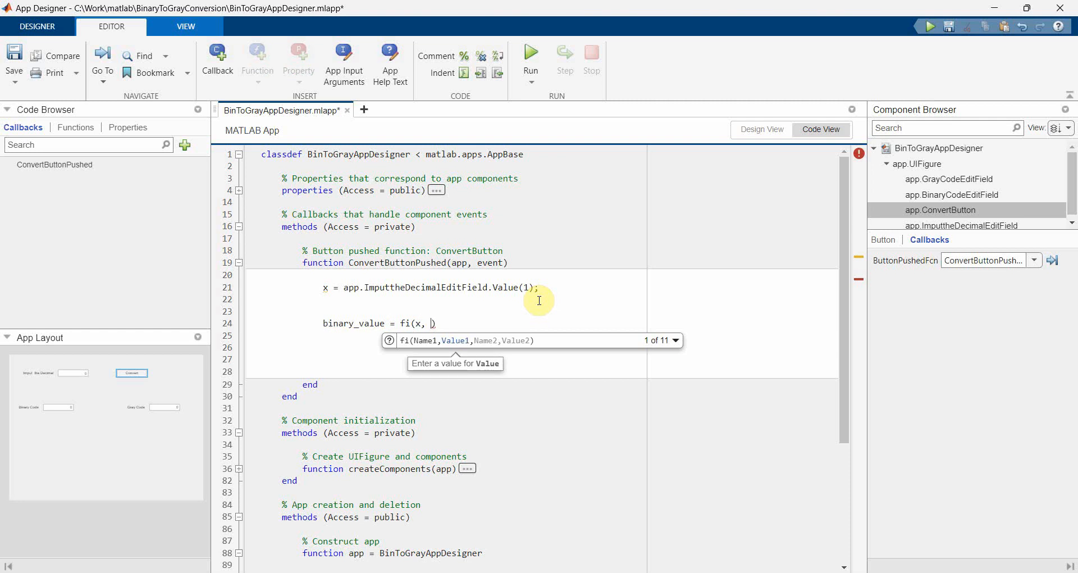
{"action": "type", "text": "0,"}
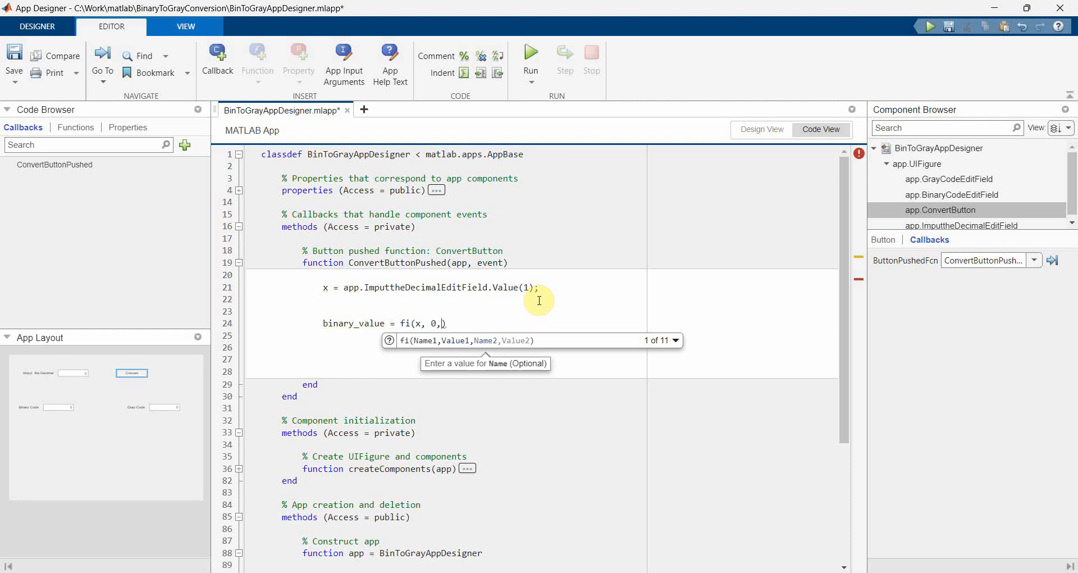
{"action": "type", "text": "4"}
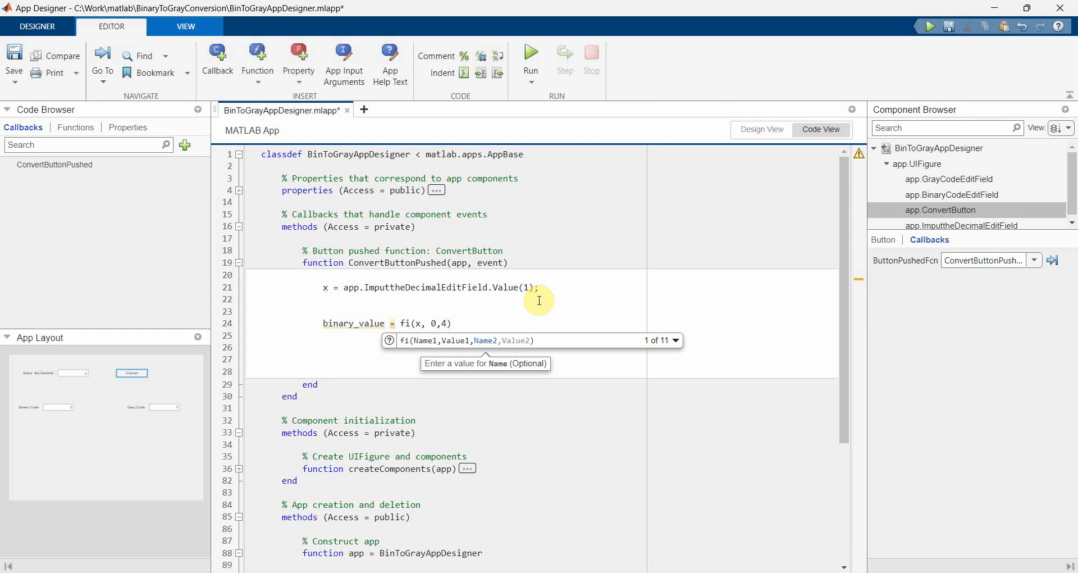
{"action": "type", "text": ","}
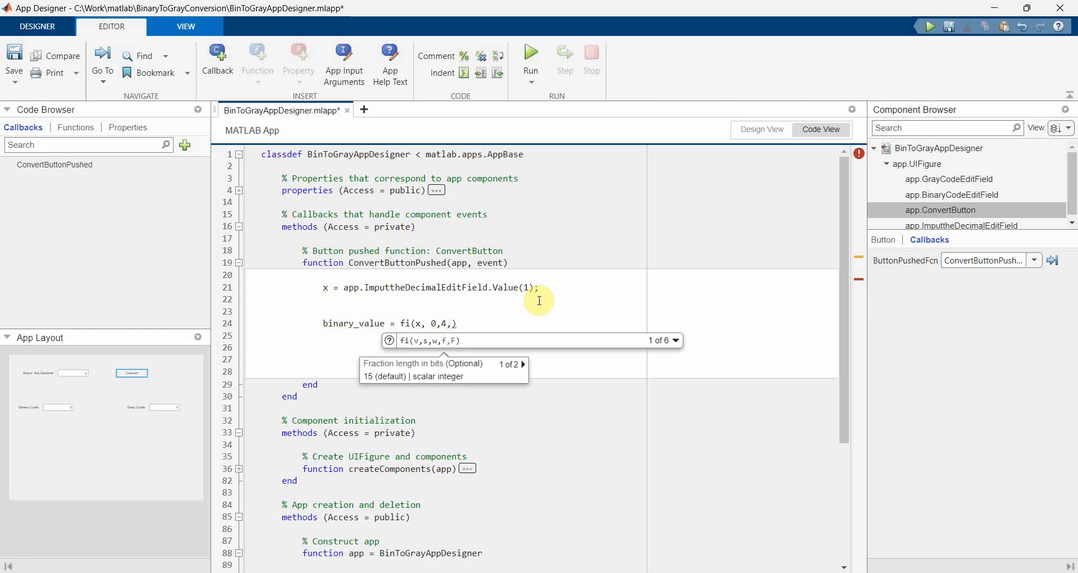
{"action": "type", "text": "0"}
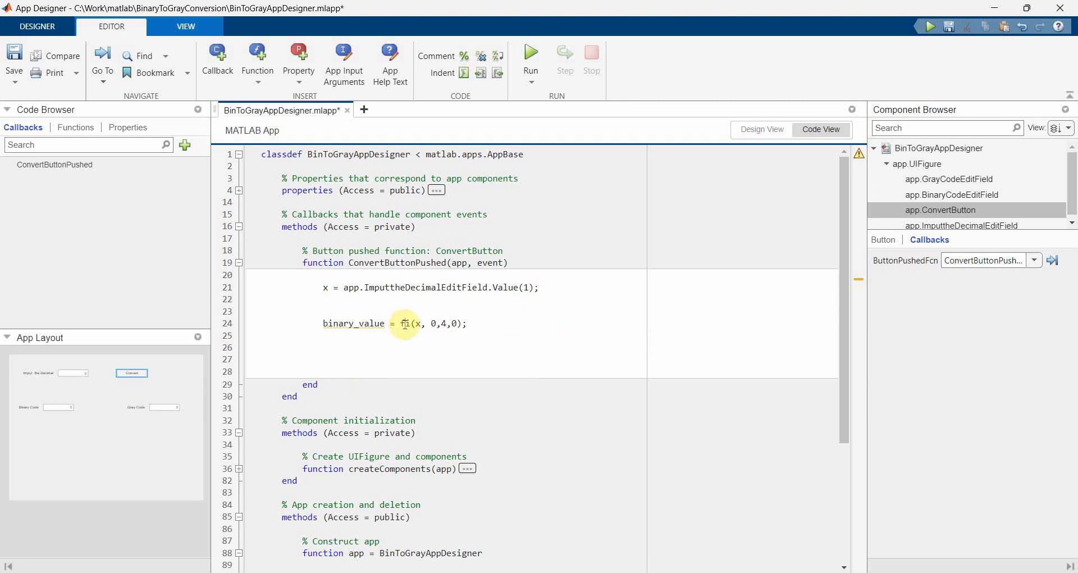
{"action": "double_click", "coordinate": [405, 324]}
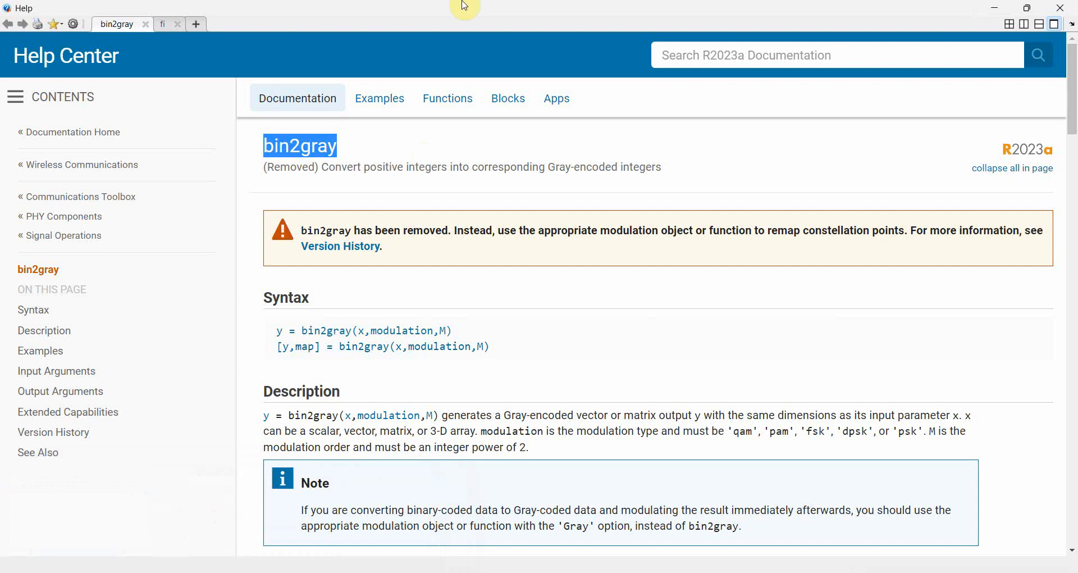
View the fi documentation's Syntax list showing a = fi(v,s,w,f)
{"action": "left_click", "coordinate": [163, 23]}
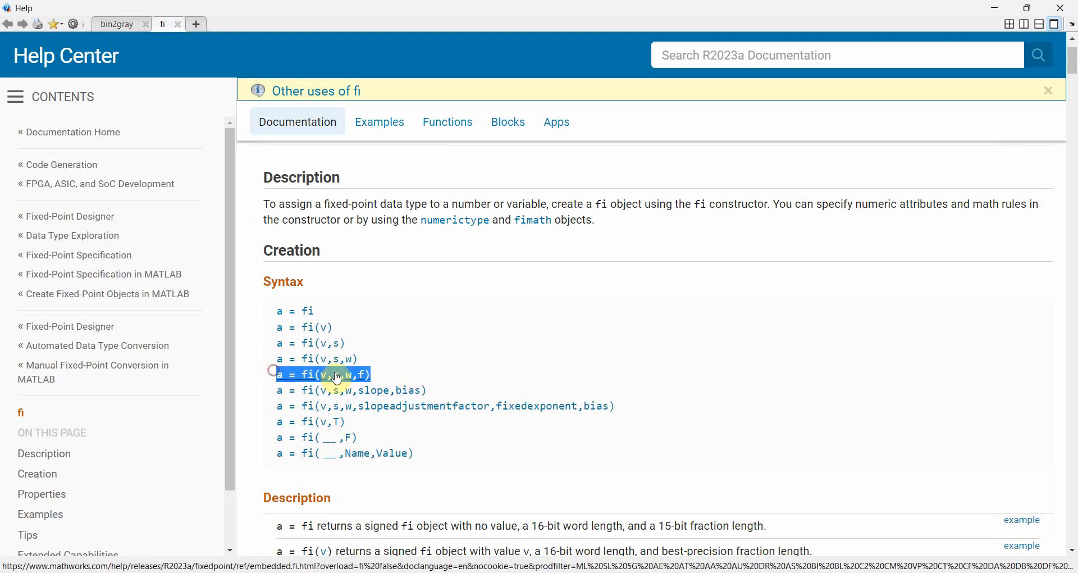
{"action": "scroll", "scroll_direction": "down", "scroll_amount": 3}
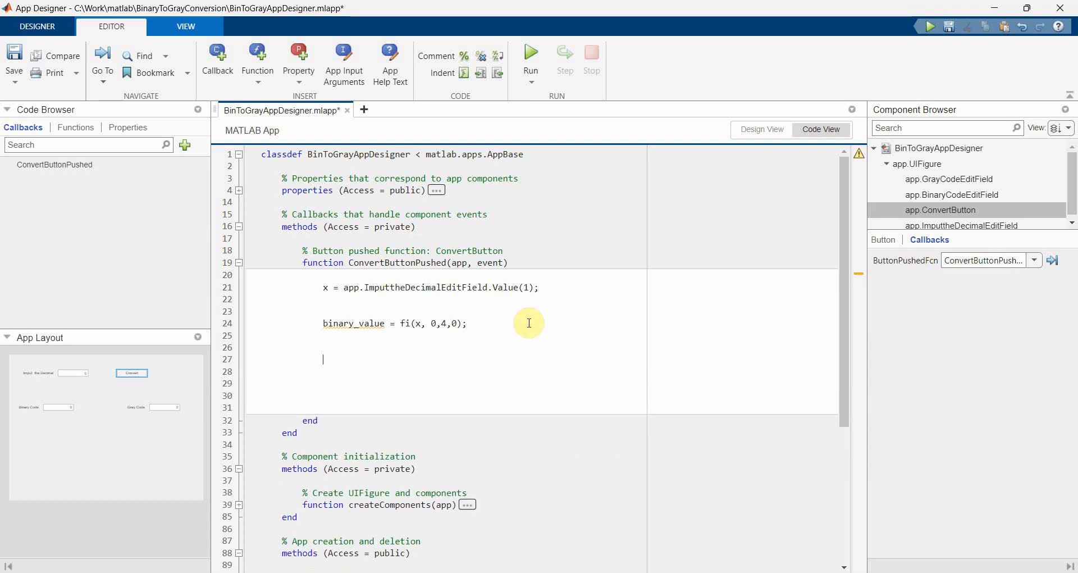
Begin a gray_code line below binary_value in the callback
{"action": "type", "text": "gr"}
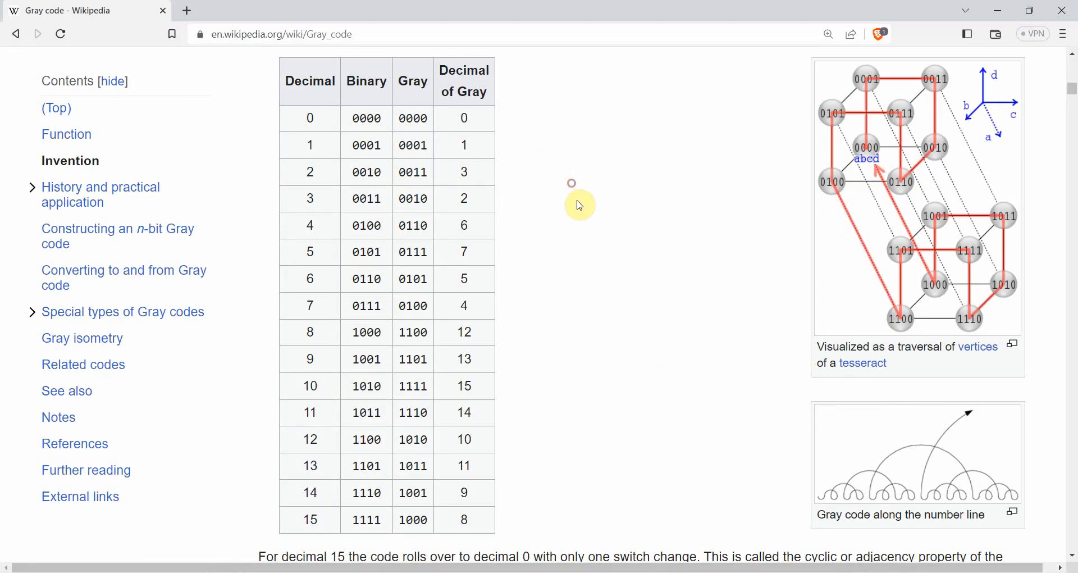
Scroll to Converting to and from Gray code and highlight the BinaryToGray shift-and-XOR of num
{"action": "scroll", "scroll_direction": "down", "scroll_amount": 3}
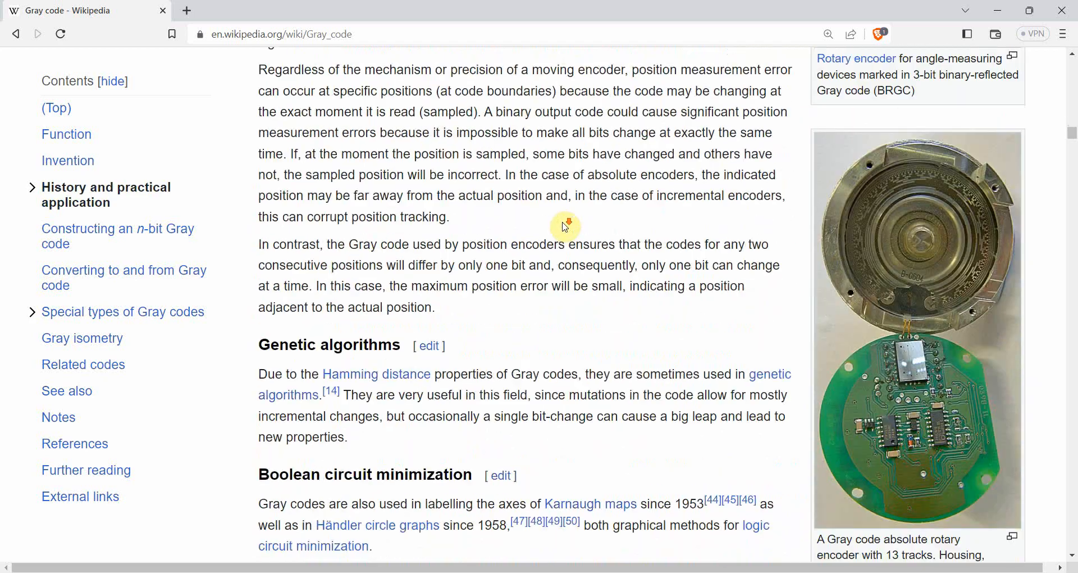
{"action": "scroll", "scroll_direction": "down", "scroll_amount": 3}
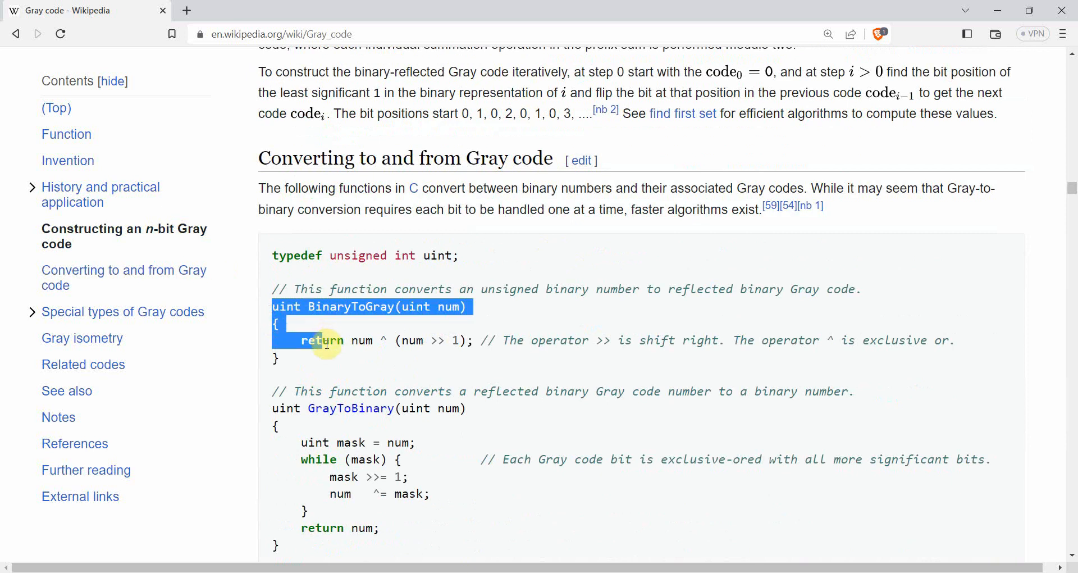
{"action": "left_click", "coordinate": [353, 341]}
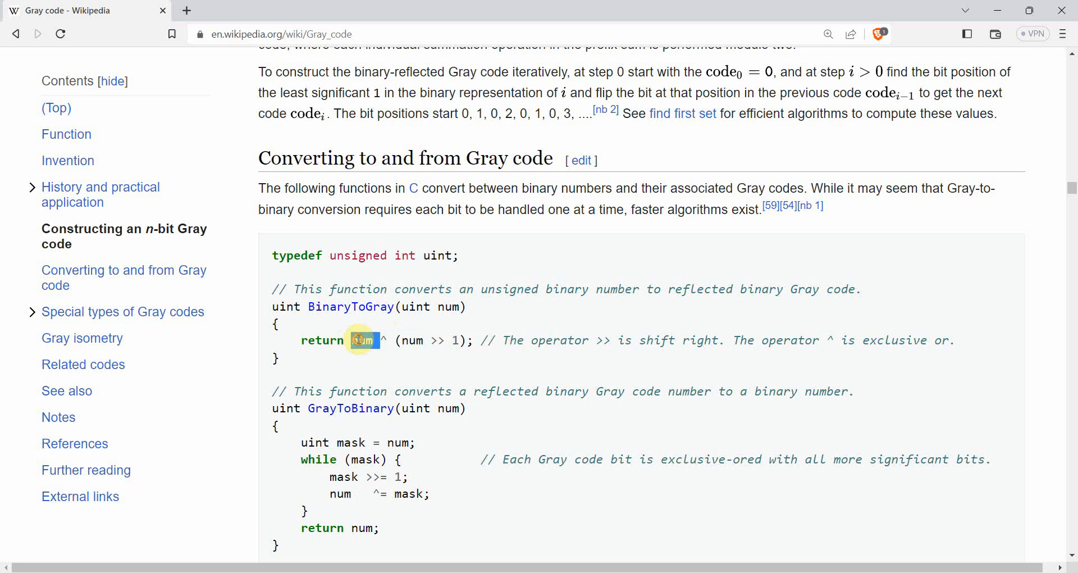
{"action": "left_click_drag", "start_coordinate": [354, 339], "coordinate": [474, 339]}
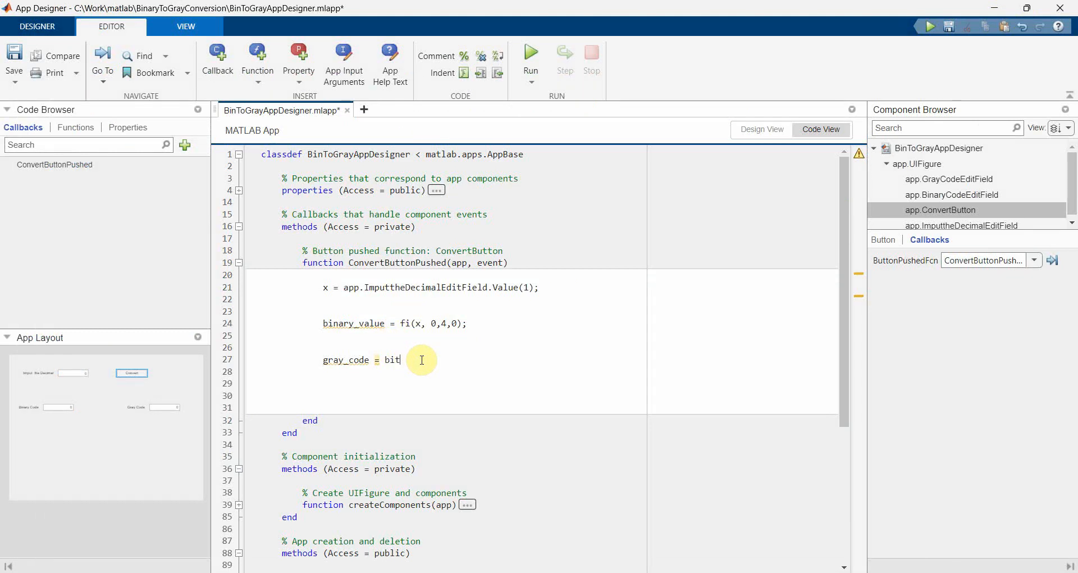
Write gray_code = bitxor(binary_value, bitsrl(binary_value, 1)); reusing the binary_value name
{"action": "type", "text": "xor"}
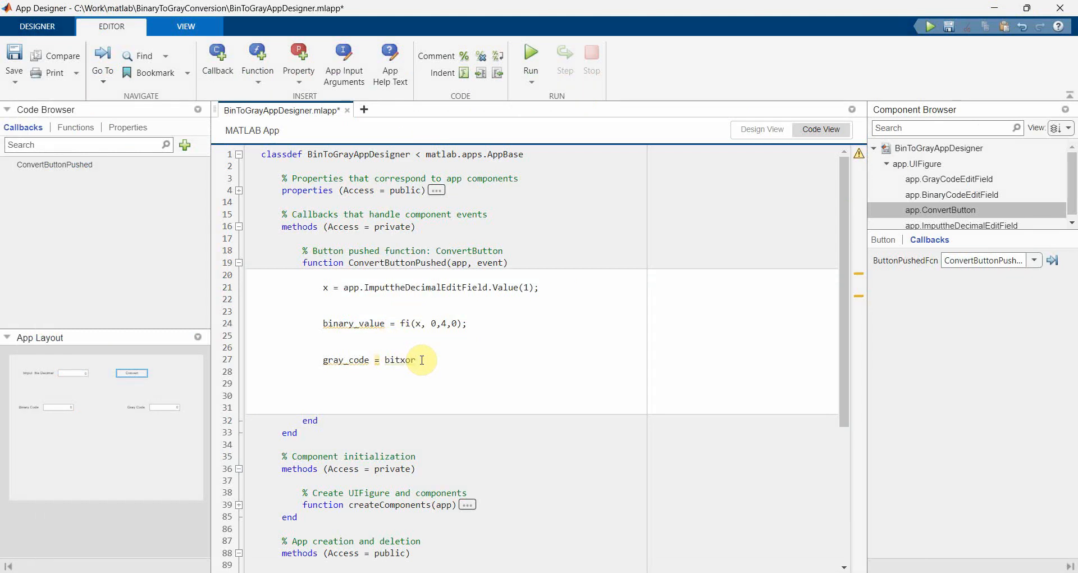
{"action": "type", "text": "("}
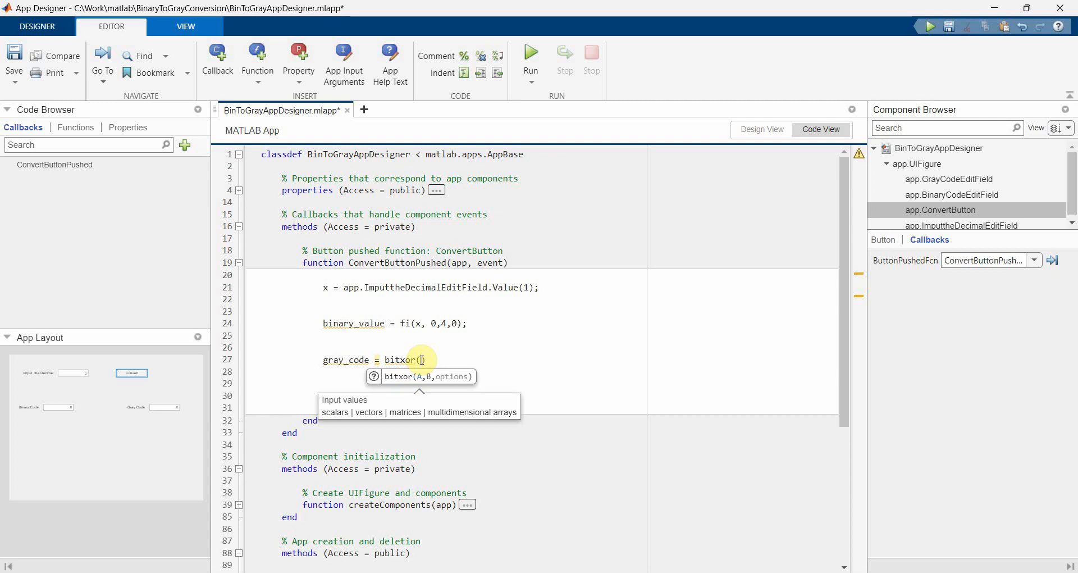
{"action": "double_click", "coordinate": [352, 324]}
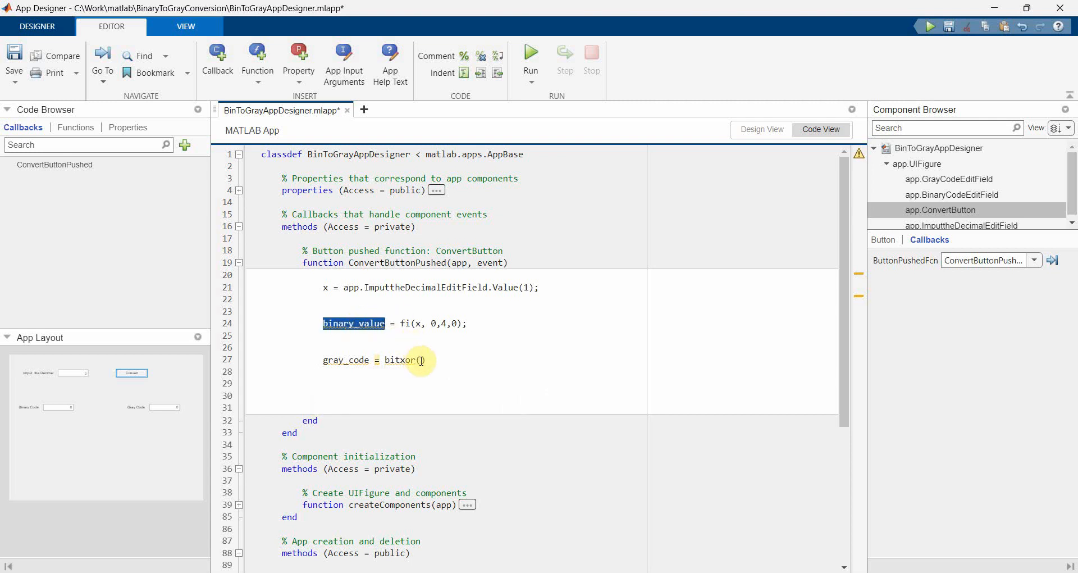
{"action": "type", "text": "binary_value,"}
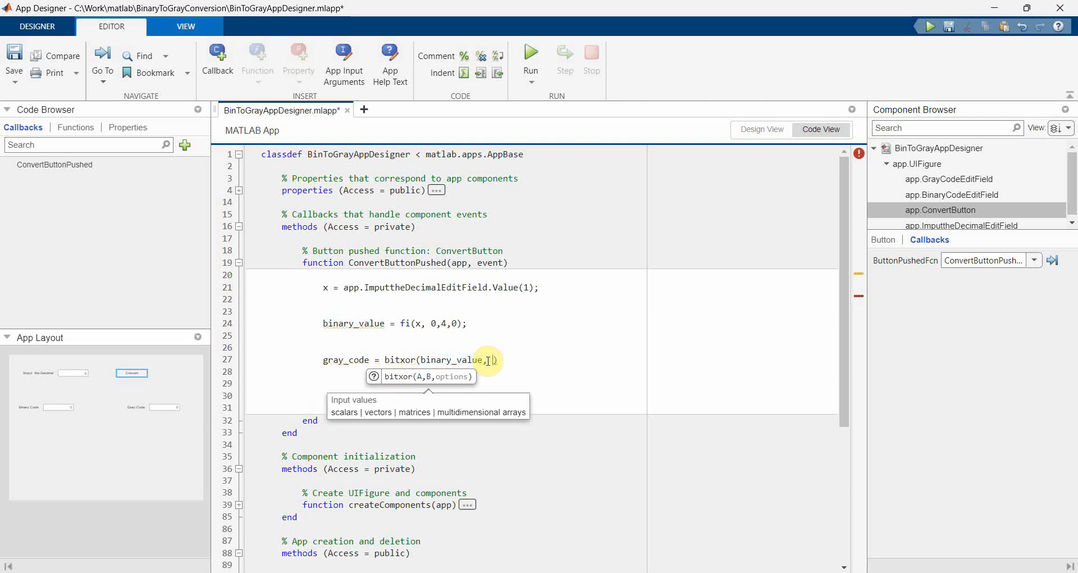
{"action": "type", "text": "bitsra"}
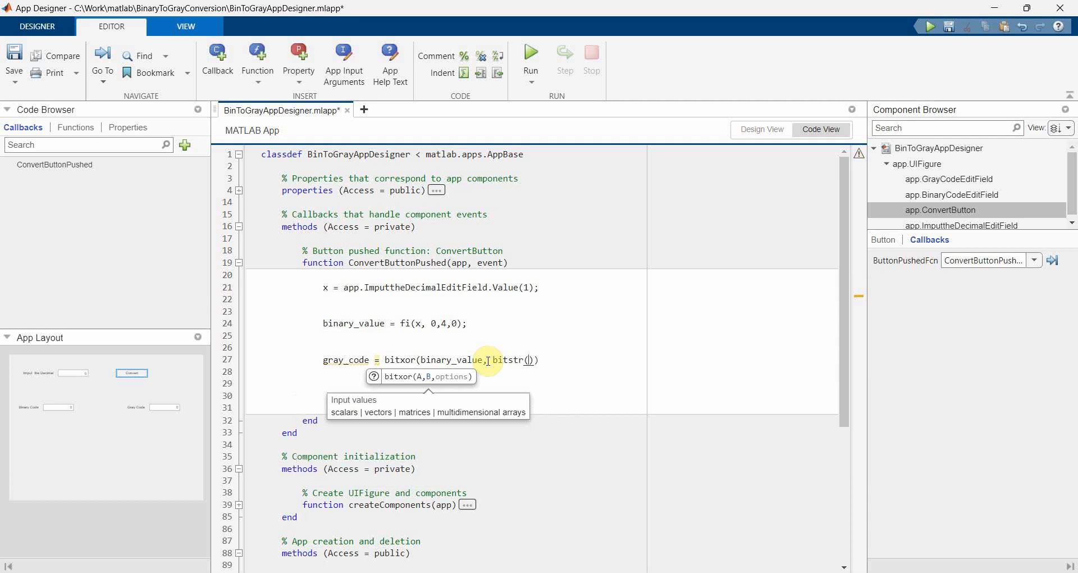
{"action": "type", "text": "binary_value"}
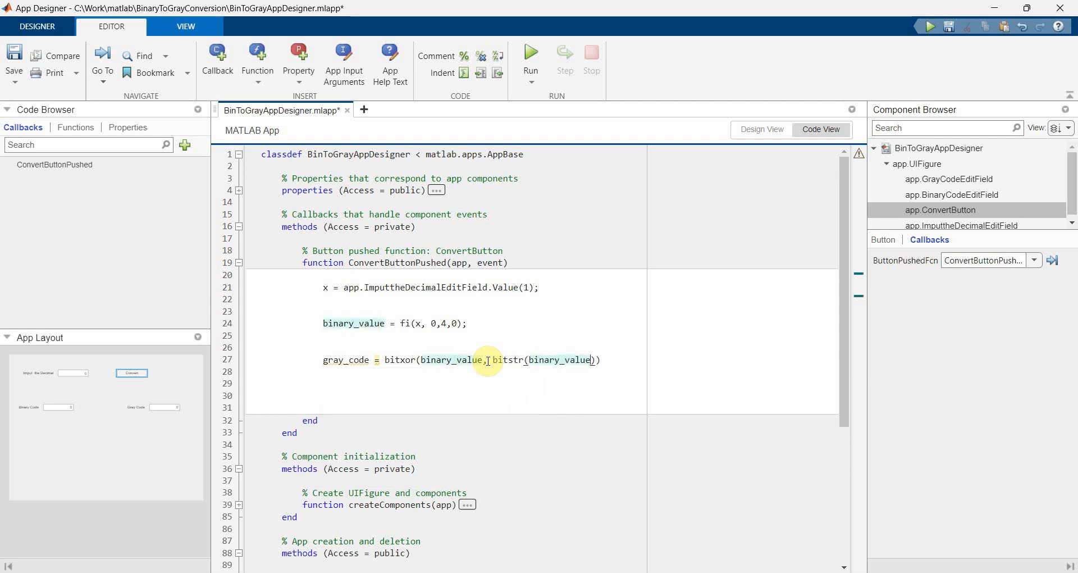
{"action": "type", "text": ", 1"}
{"action": "left_click", "coordinate": [541, 383]}
{"action": "type", "text": "app.BinaryCodeEditField.Value ="}
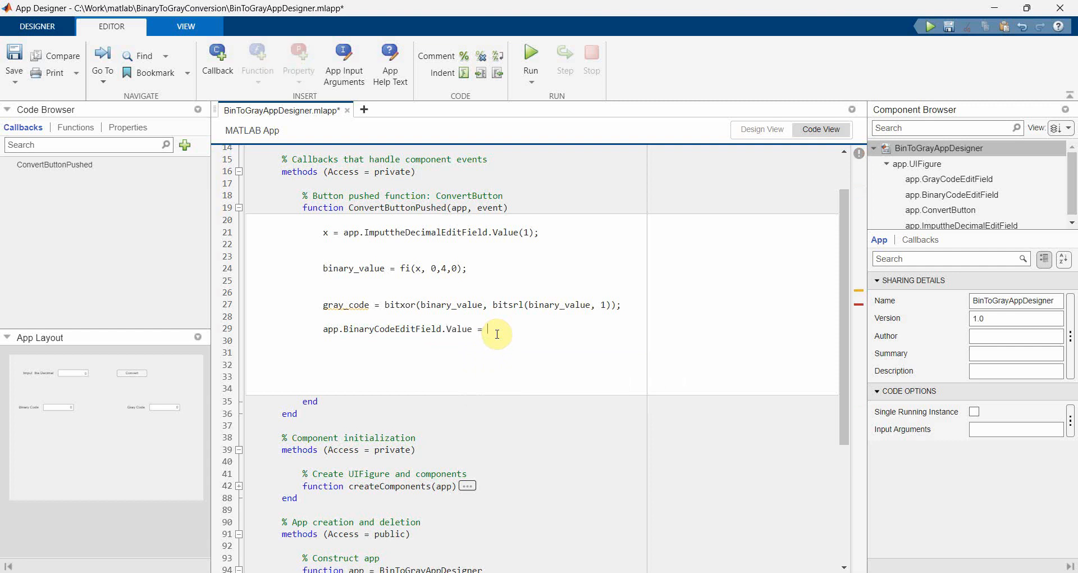
Assign str2double(bin(binary_value)) to BinaryCodeEditField.Value and start the gray_code output line
{"action": "double_click", "coordinate": [354, 269]}
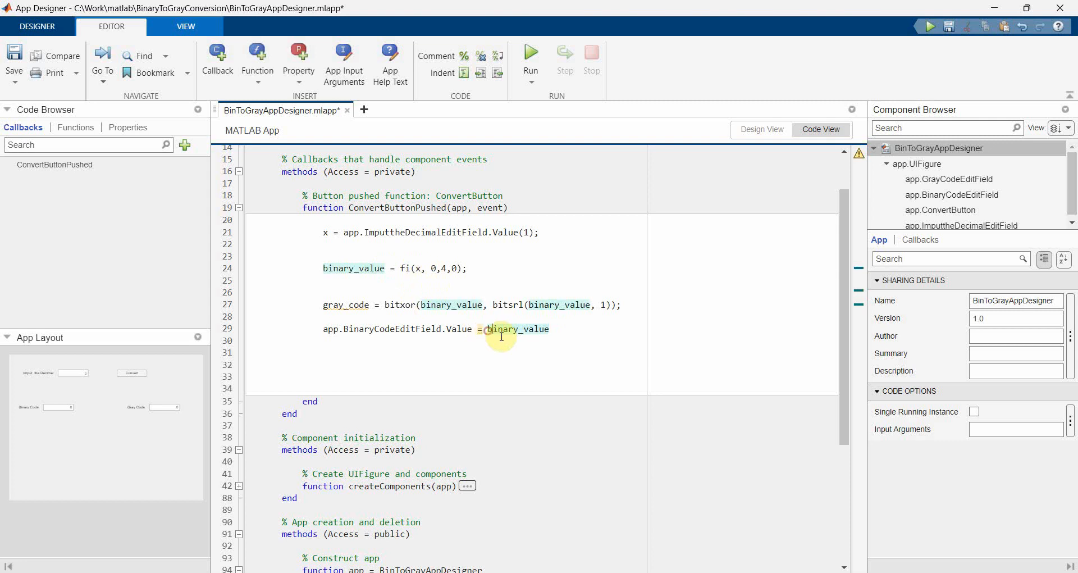
{"action": "left_click", "coordinate": [488, 329]}
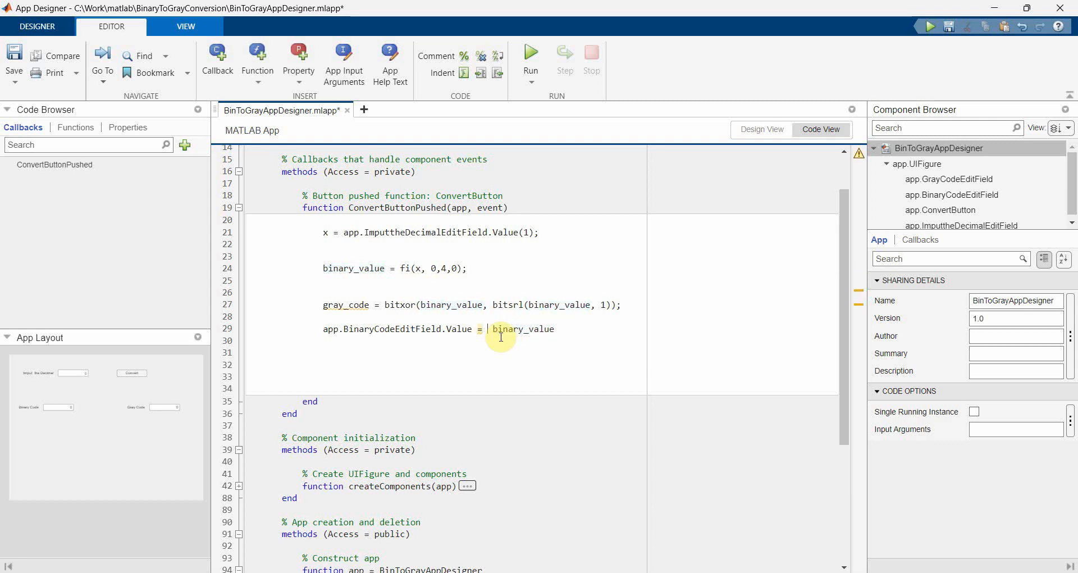
{"action": "type", "text": "binary_value"}
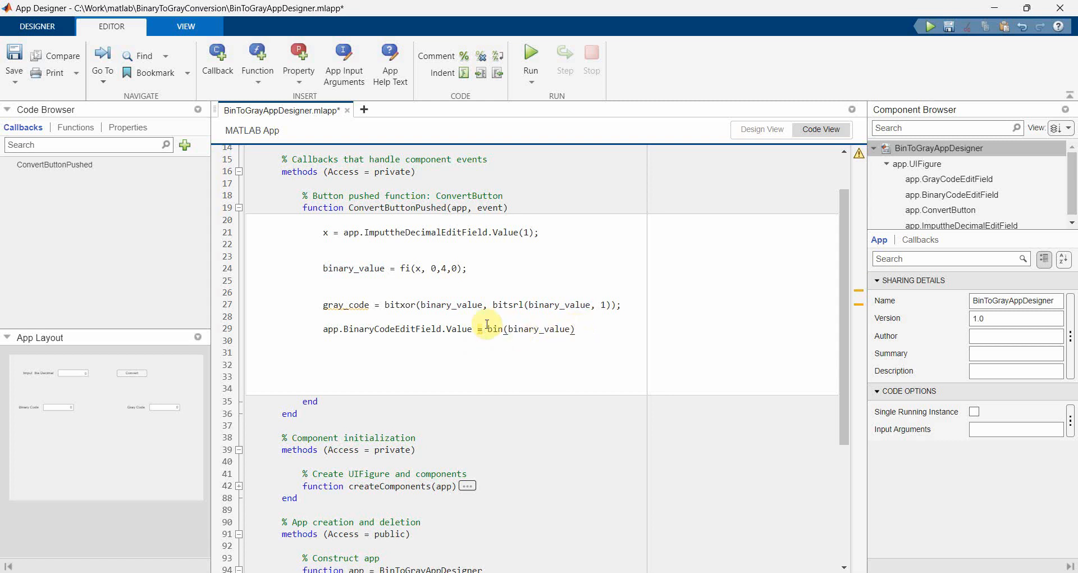
{"action": "left_click", "coordinate": [486, 329]}
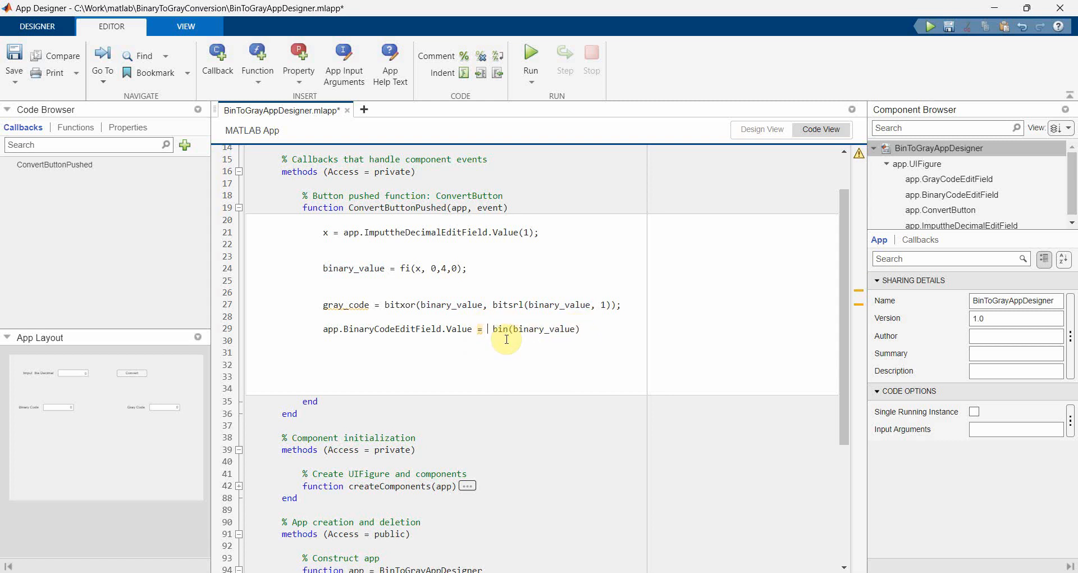
{"action": "type", "text": "str2double("}
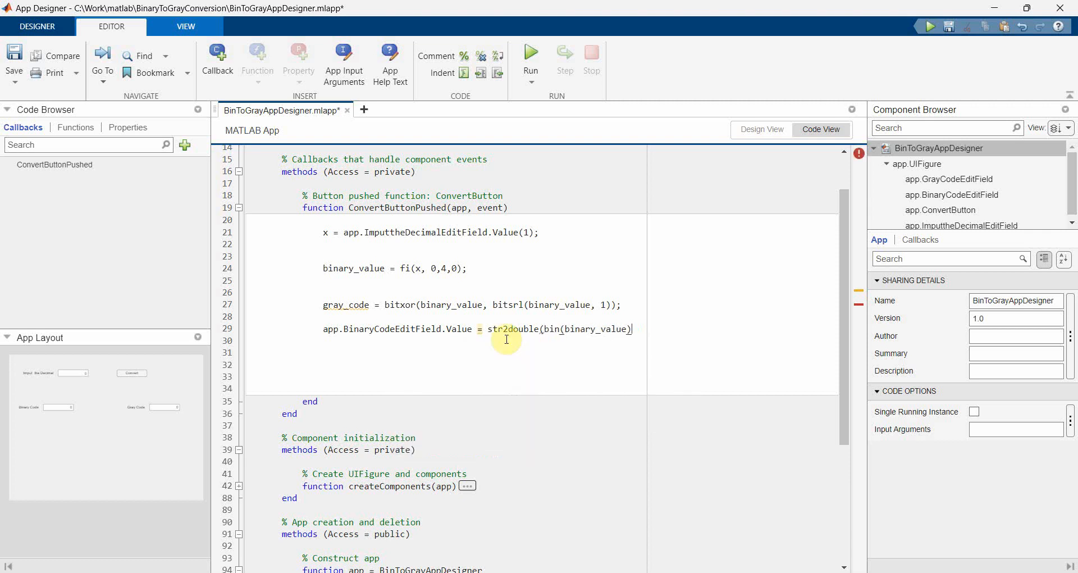
{"action": "type", "text": ";"}
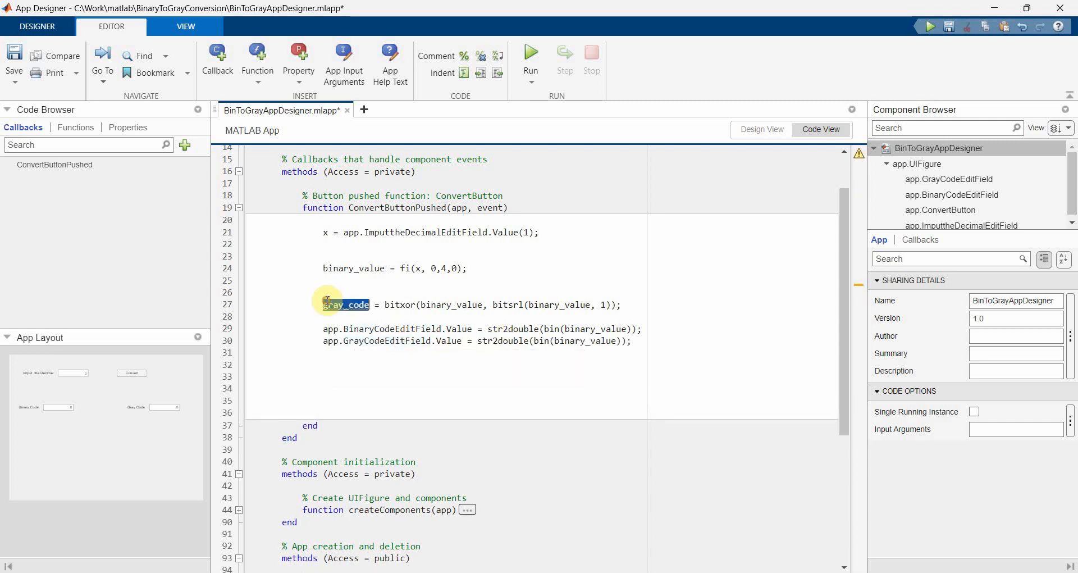
{"action": "double_click", "coordinate": [584, 340]}
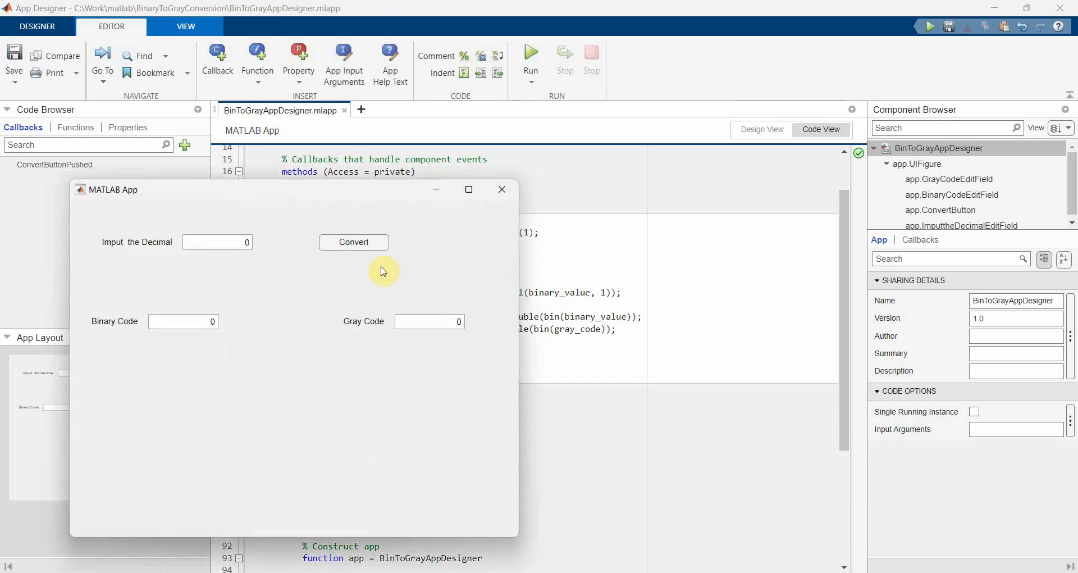
Enter decimal 3 and convert it, getting Binary Code 11 and Gray Code 10
{"action": "left_click", "coordinate": [217, 242]}
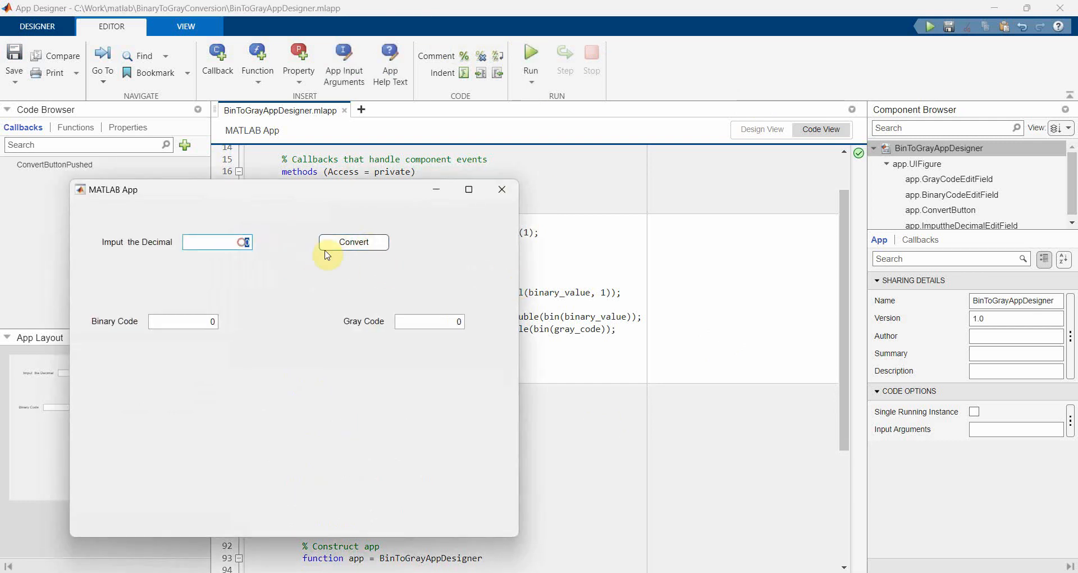
{"action": "left_click", "coordinate": [353, 242]}
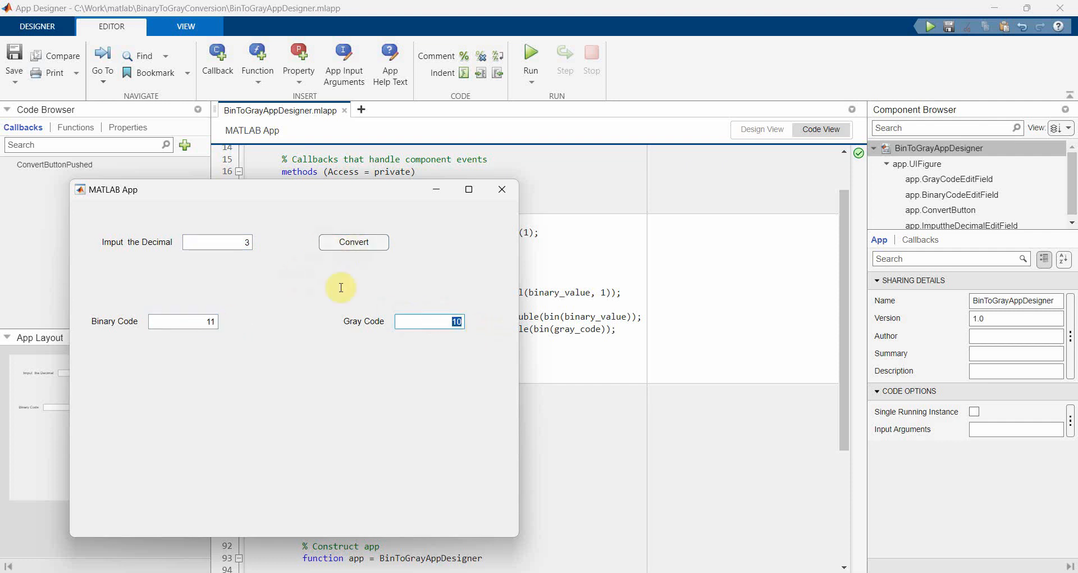
{"action": "left_click", "coordinate": [216, 242]}
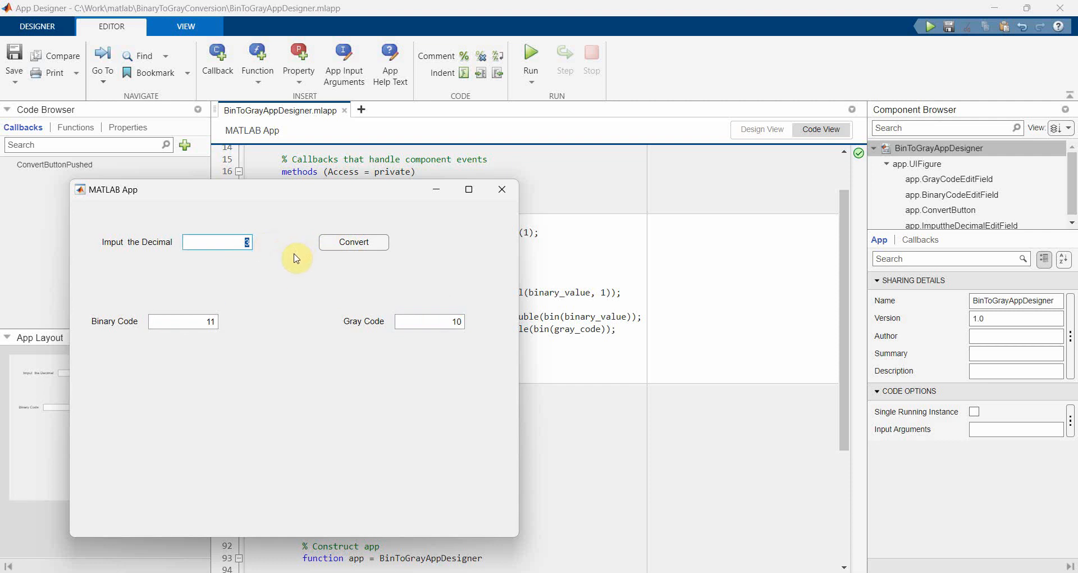
{"action": "left_click", "coordinate": [354, 242]}
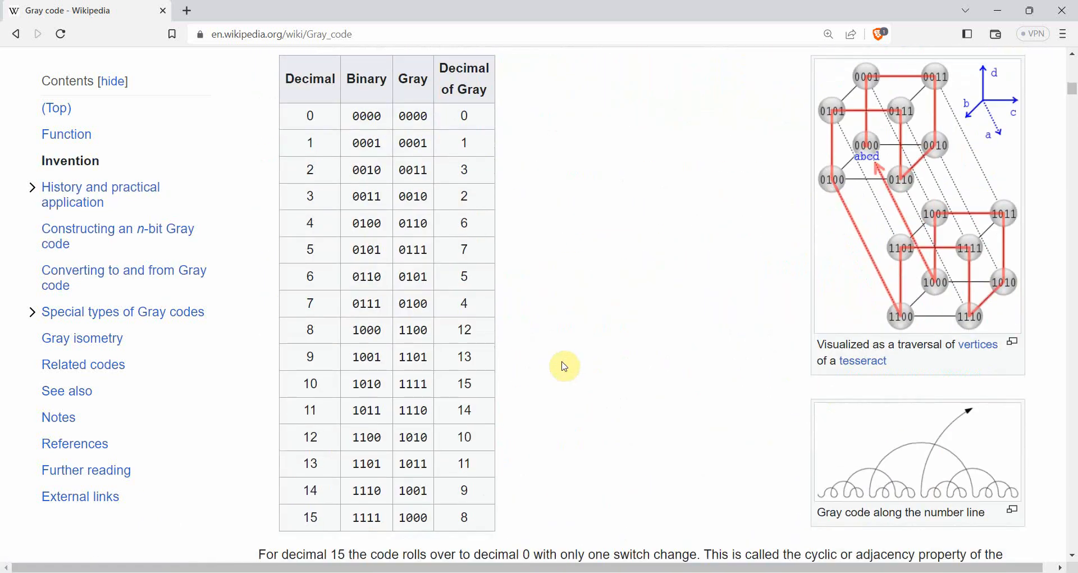
Convert decimals 8, 2 and 10 and compare their binary and Gray values with the Wikipedia table
{"action": "left_click", "coordinate": [354, 242]}
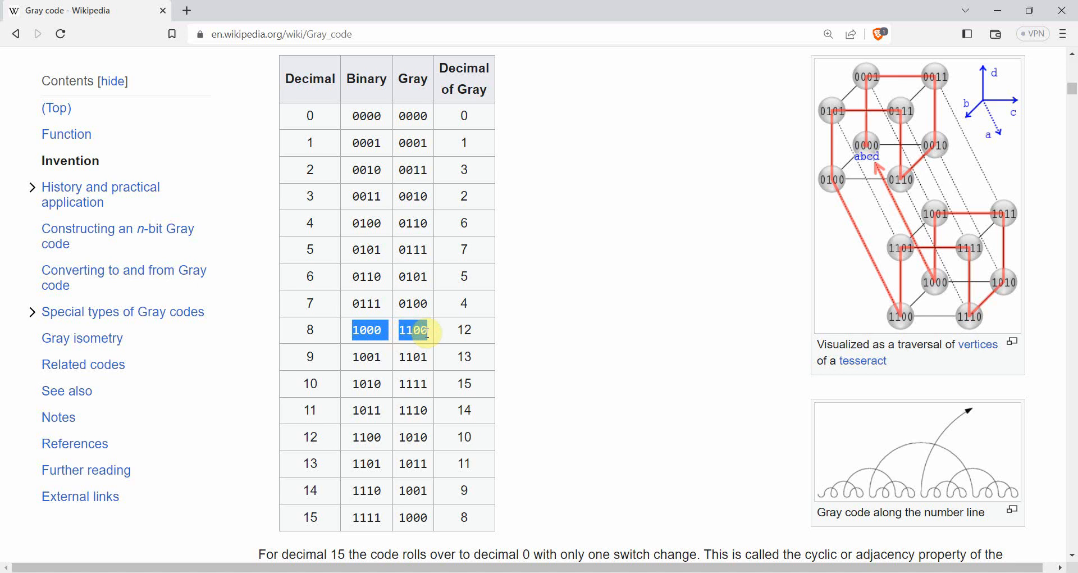
{"action": "left_click", "coordinate": [819, 147]}
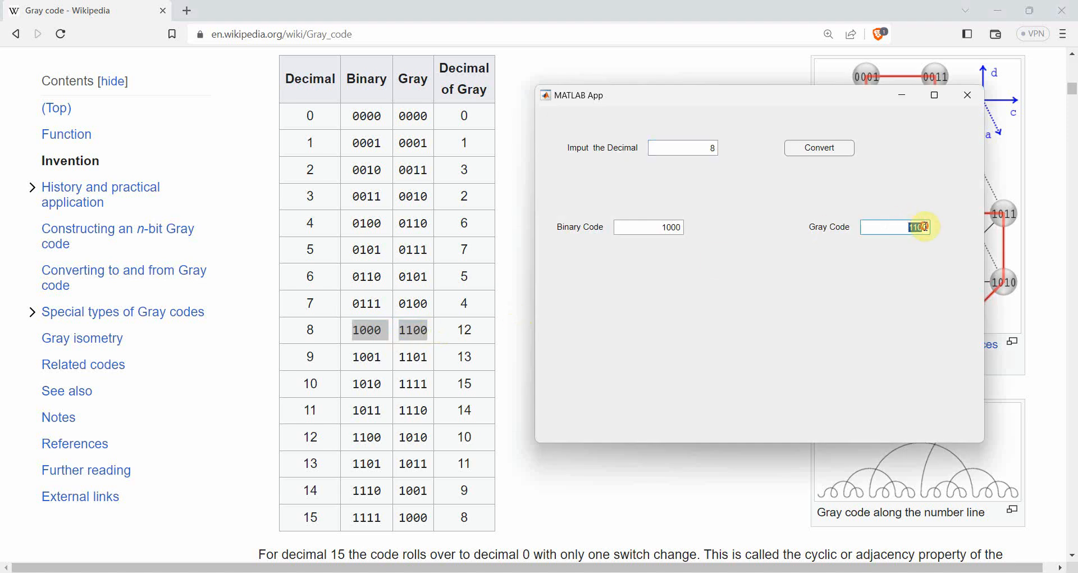
{"action": "left_click", "coordinate": [681, 147]}
{"action": "type", "text": "2"}
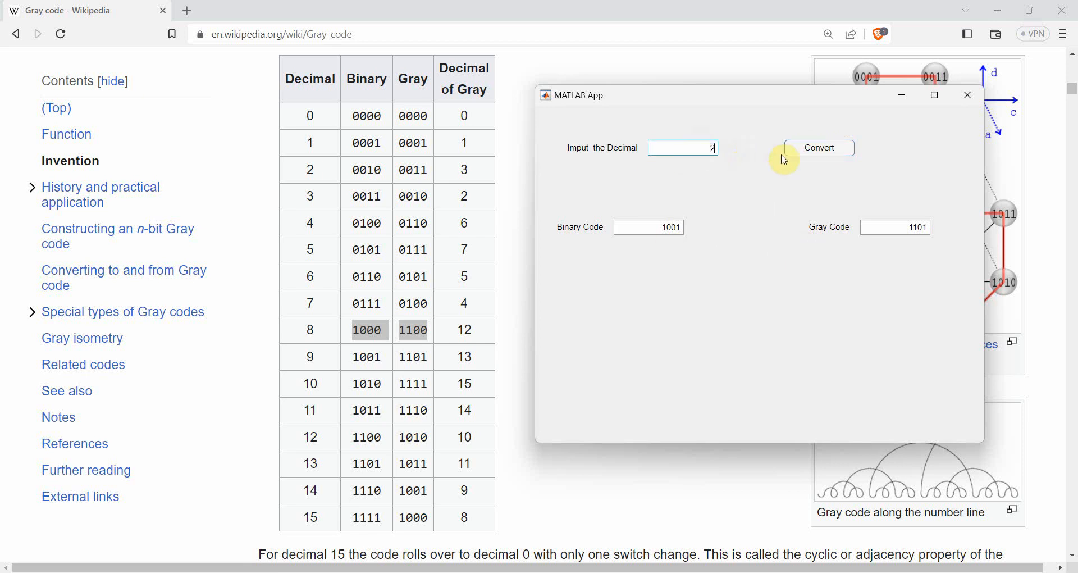
{"action": "left_click", "coordinate": [819, 147]}
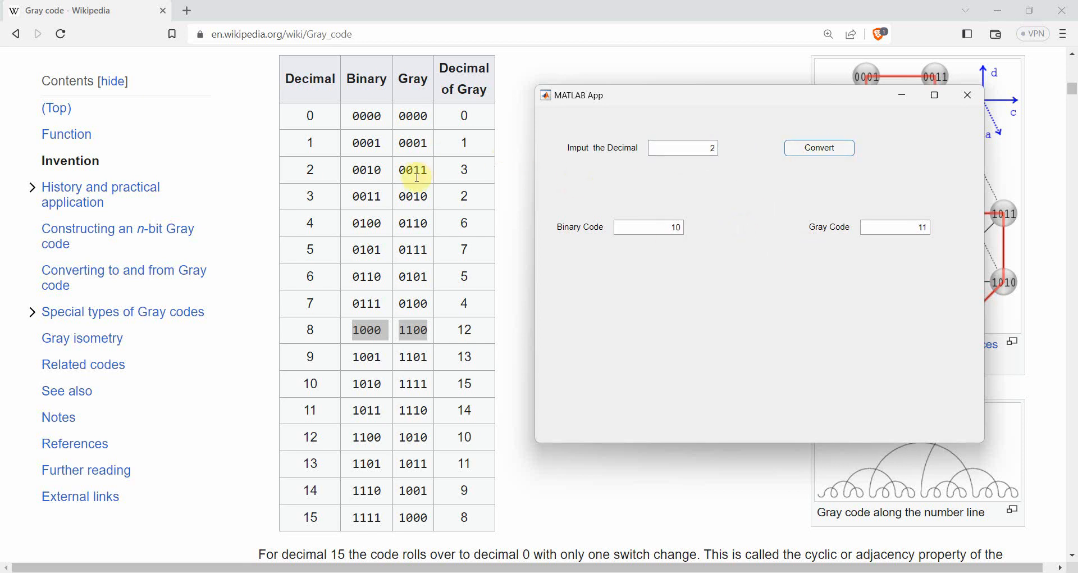
{"action": "left_click", "coordinate": [681, 147]}
{"action": "type", "text": "10"}
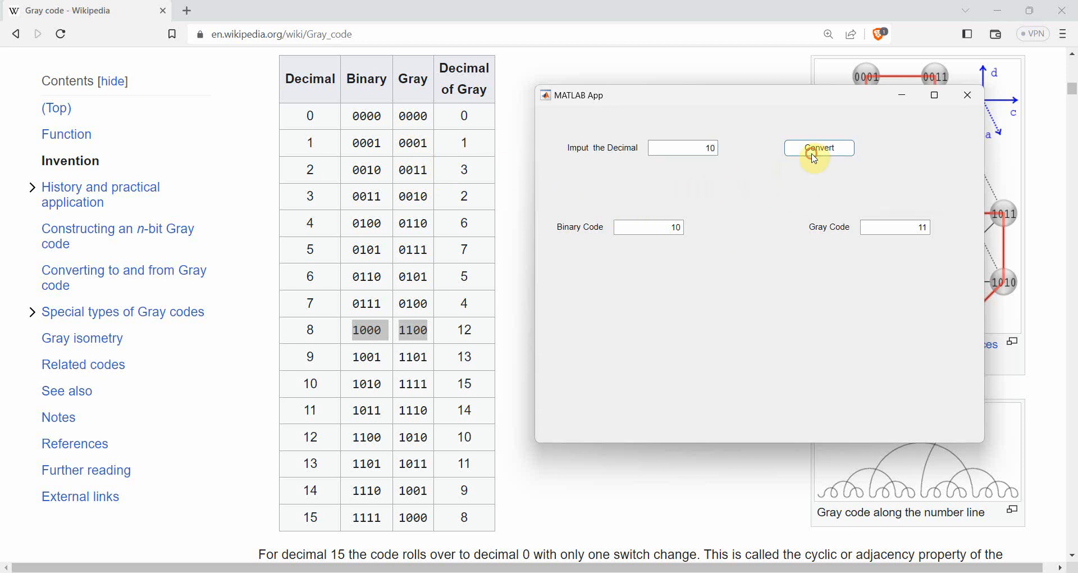
{"action": "left_click", "coordinate": [818, 149]}
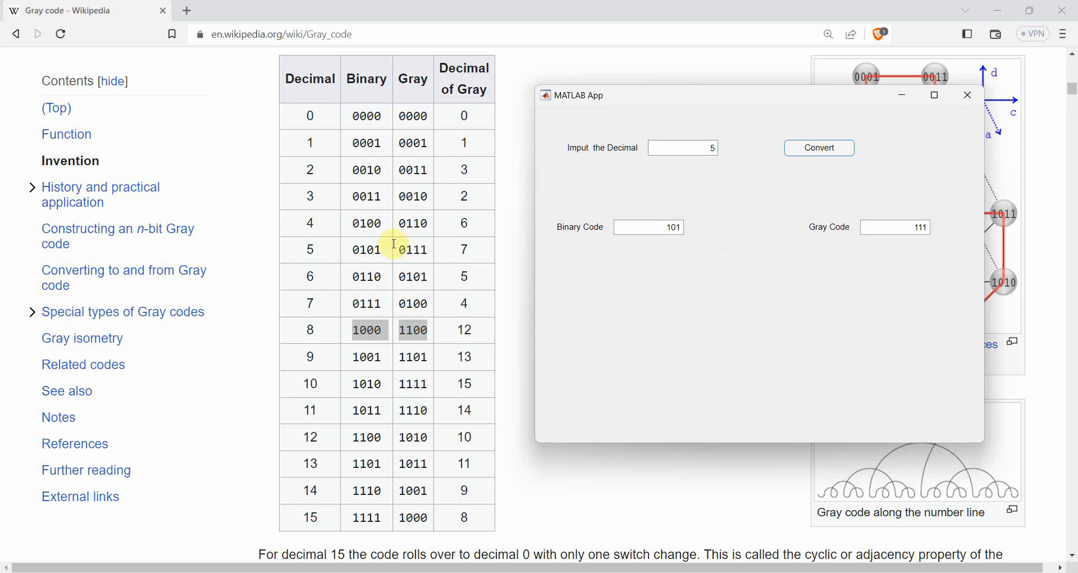
{"action": "mouse_move", "coordinate": [618, 271]}
{"action": "type", "text": "14"}
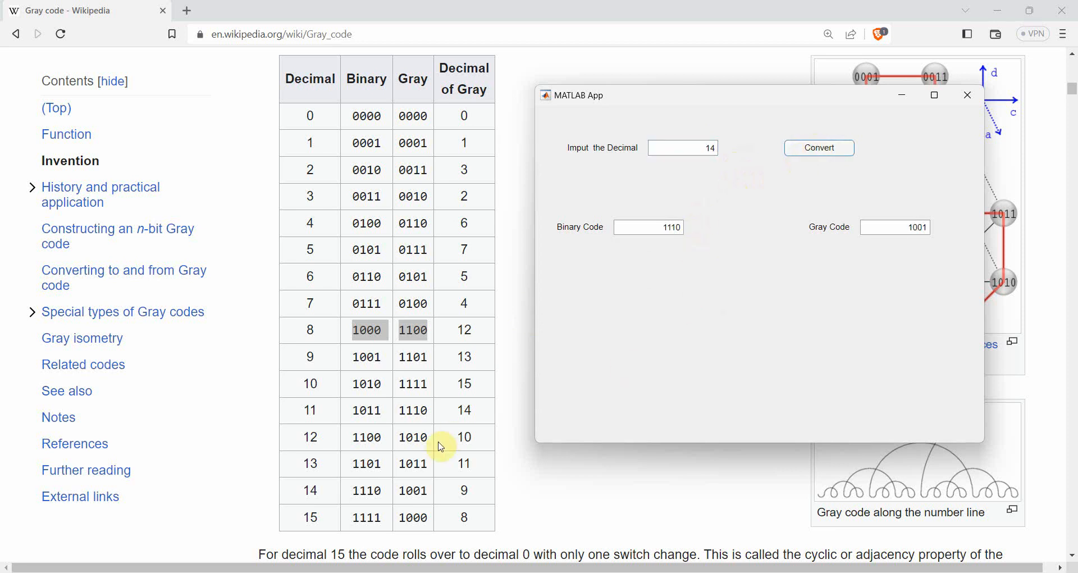
{"action": "mouse_move", "coordinate": [457, 246]}
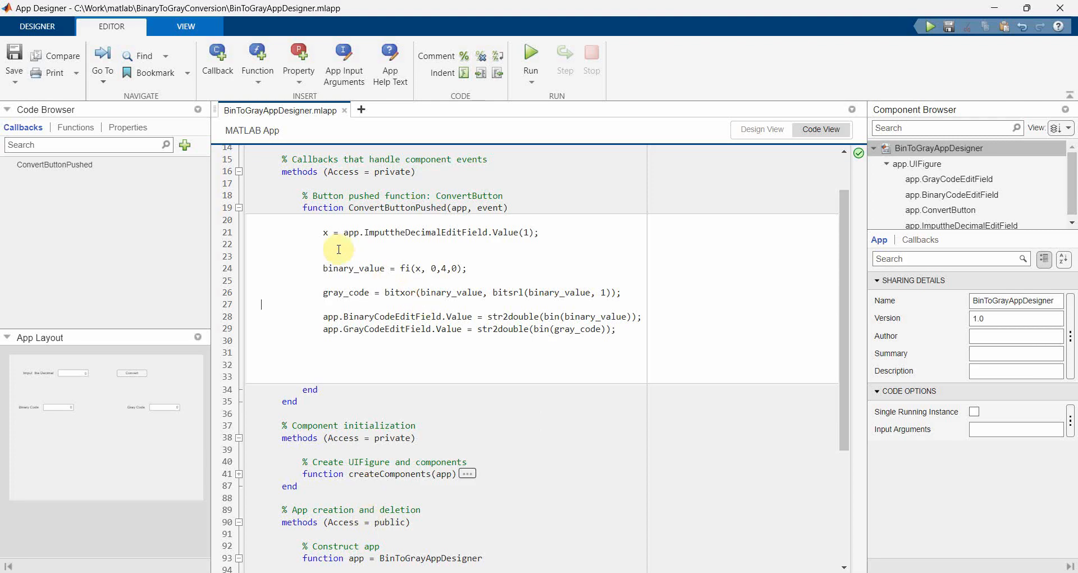
{"action": "mouse_move", "coordinate": [330, 361]}
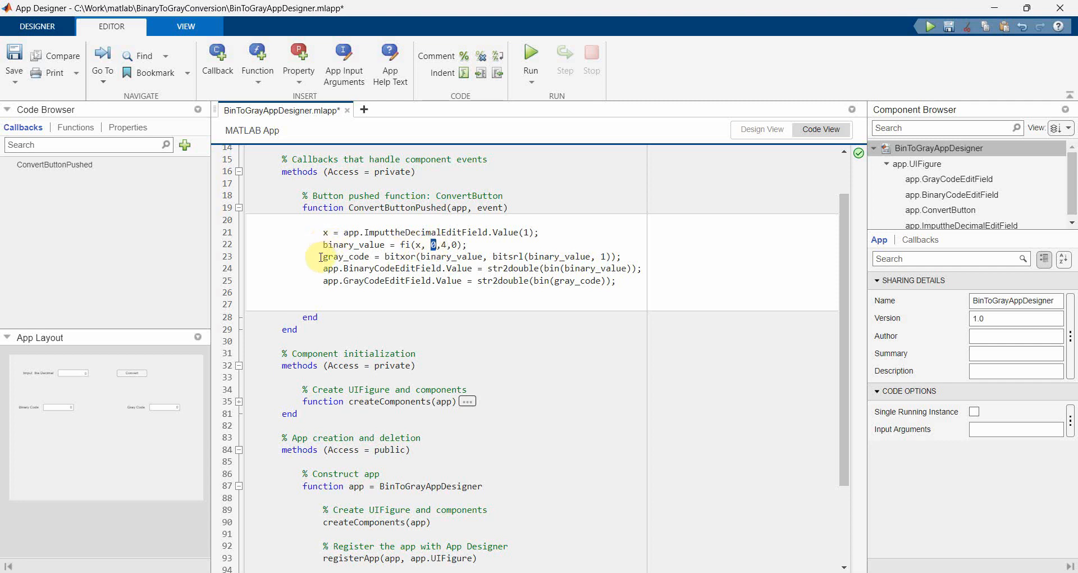
{"action": "mouse_move", "coordinate": [372, 269]}
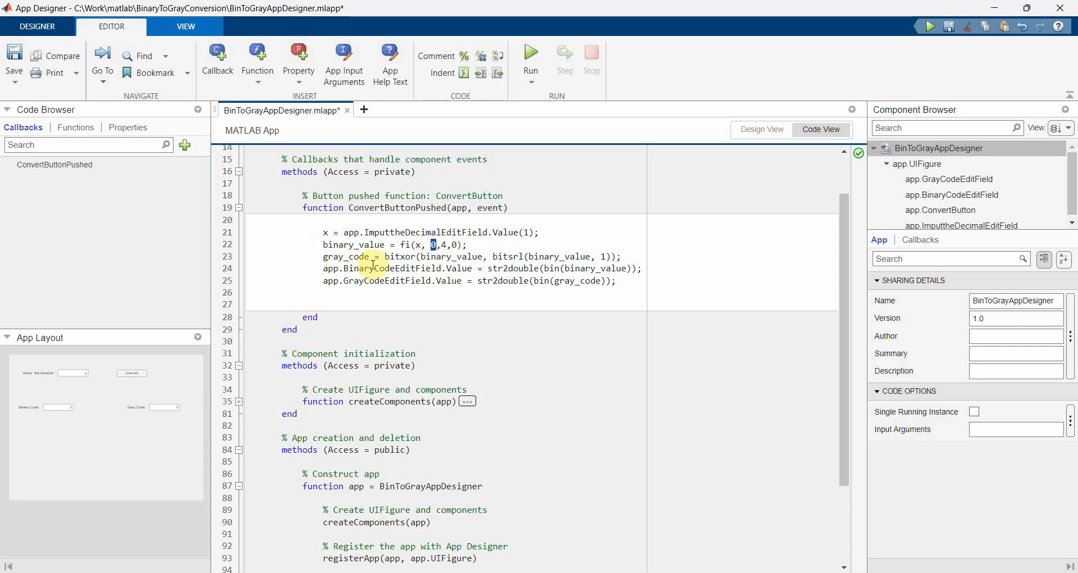
Select the gray_code name while removing blank lines from the Convert callback body
{"action": "double_click", "coordinate": [398, 256]}
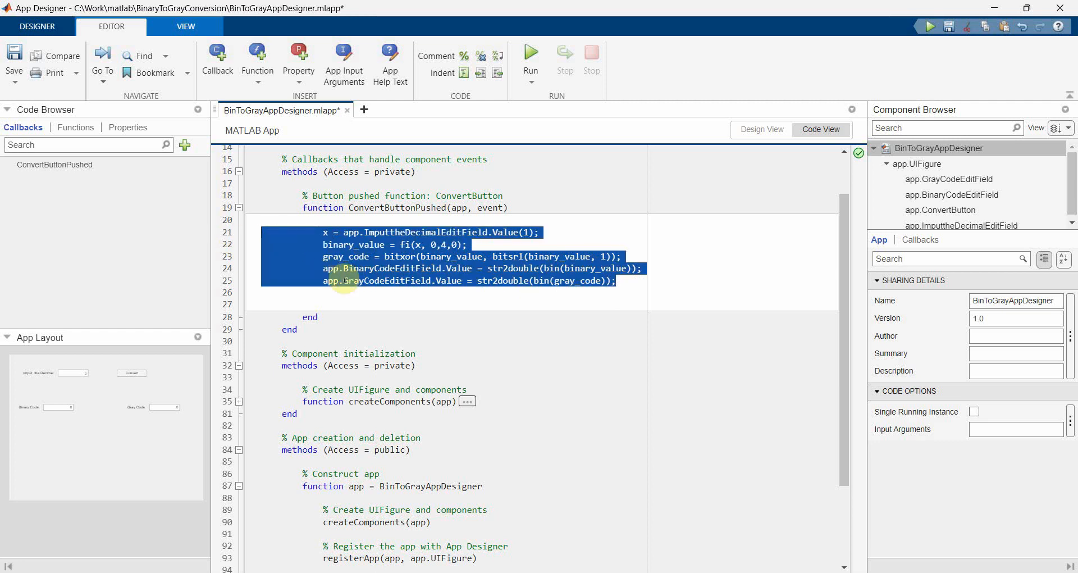
{"action": "mouse_move", "coordinate": [376, 298]}
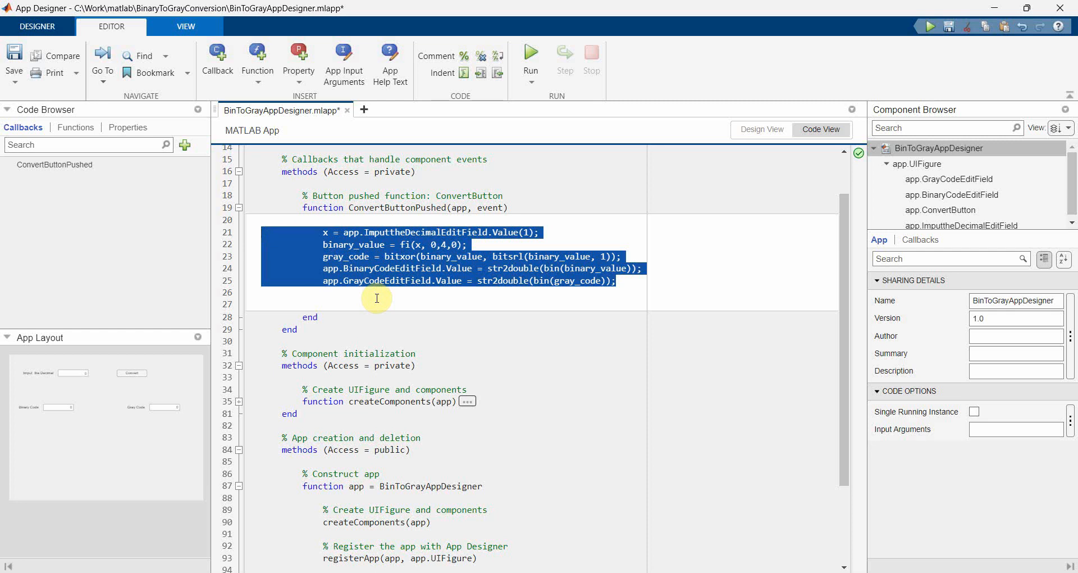